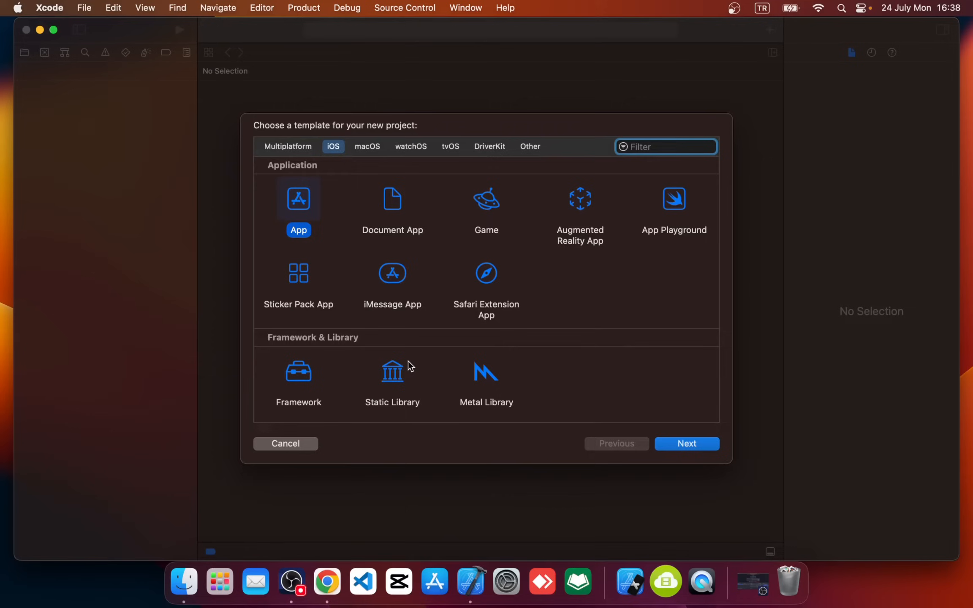
pyautogui.moveTo(543, 399)
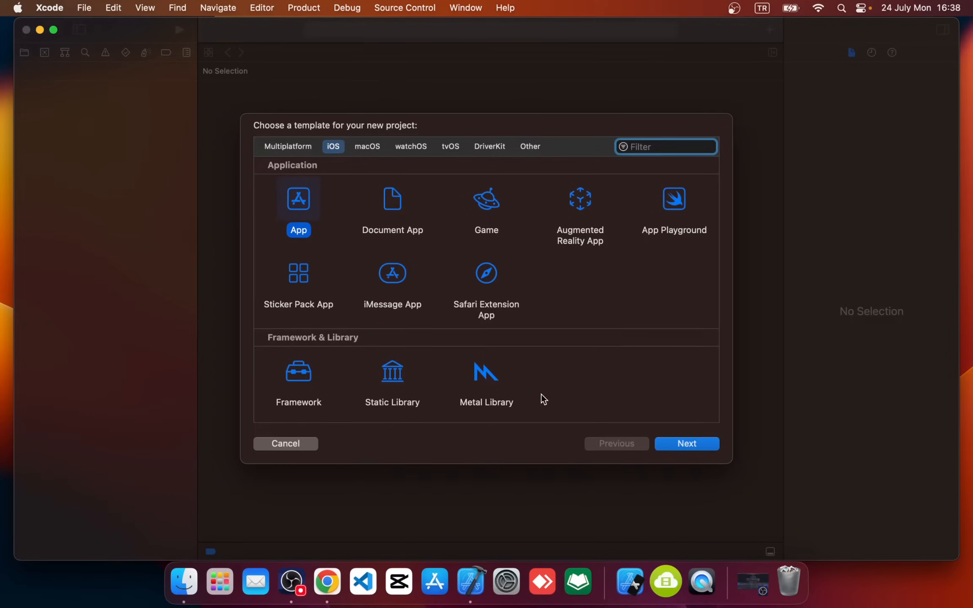
# Create an iOS App project named XcodeDemoApp with the SwiftUI interface.
pyautogui.click(687, 444)
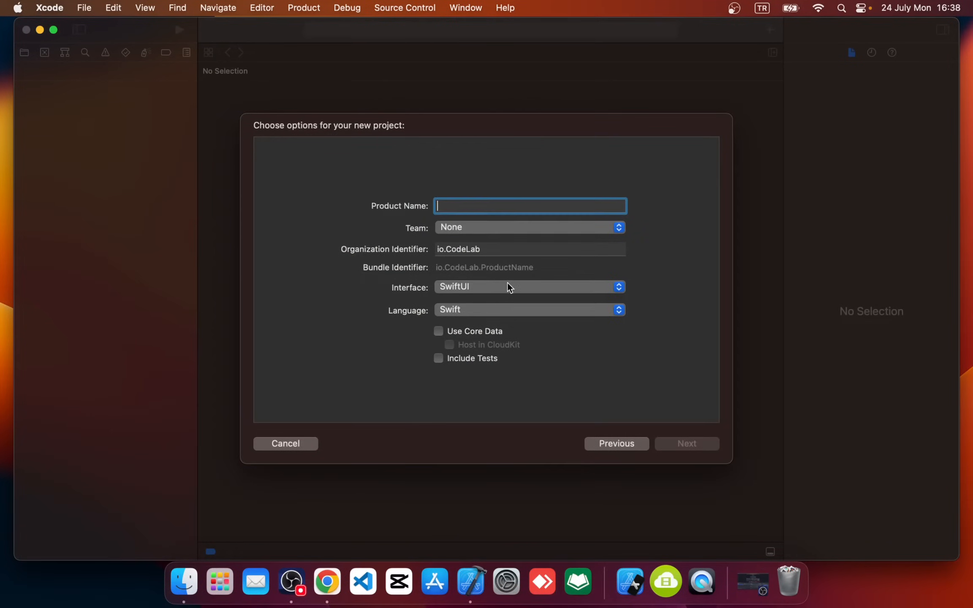
pyautogui.write('XcodeDemoApp')
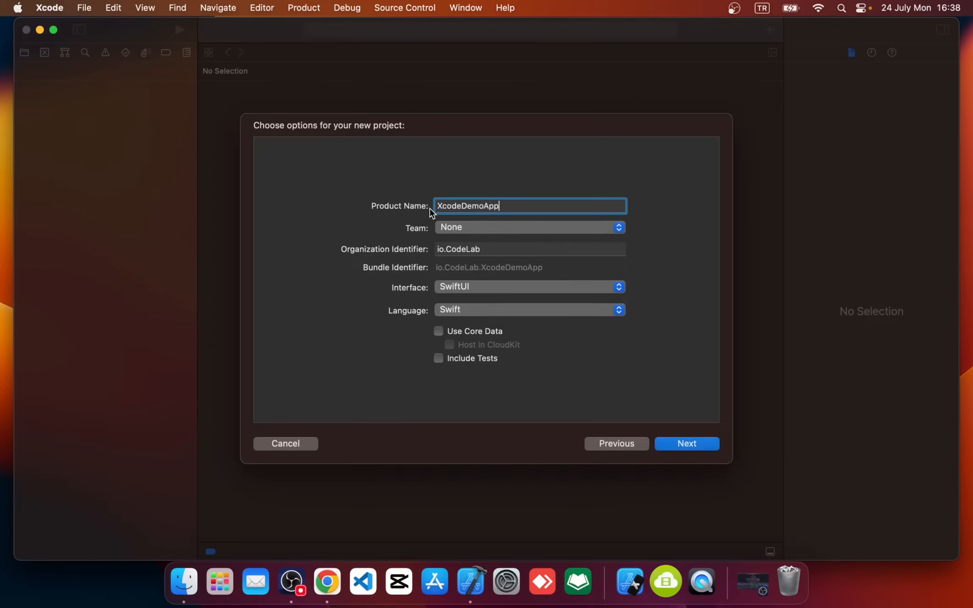
pyautogui.click(687, 443)
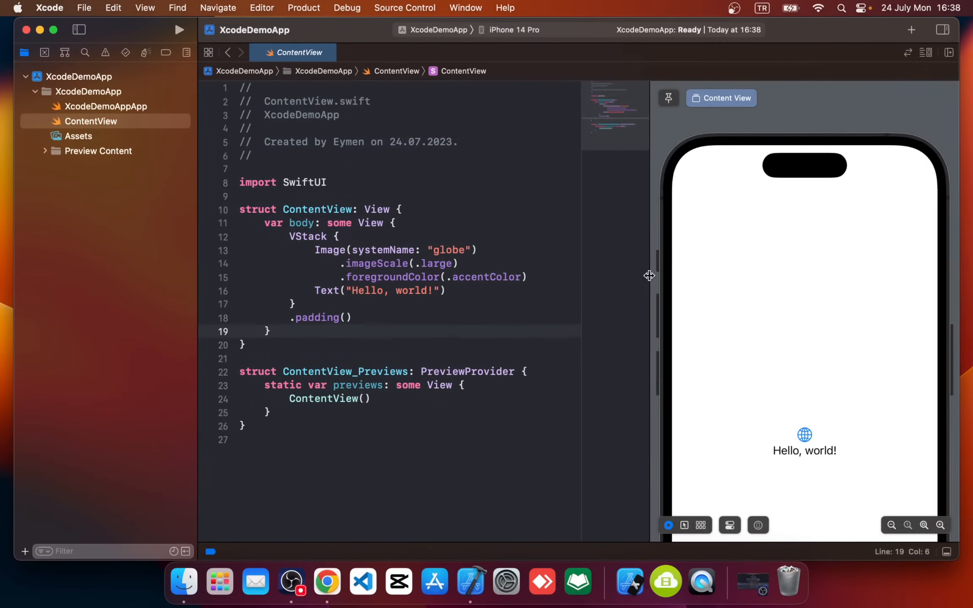
# Show ContentView, then reach Xcode's Accounts settings.
pyautogui.click(91, 121)
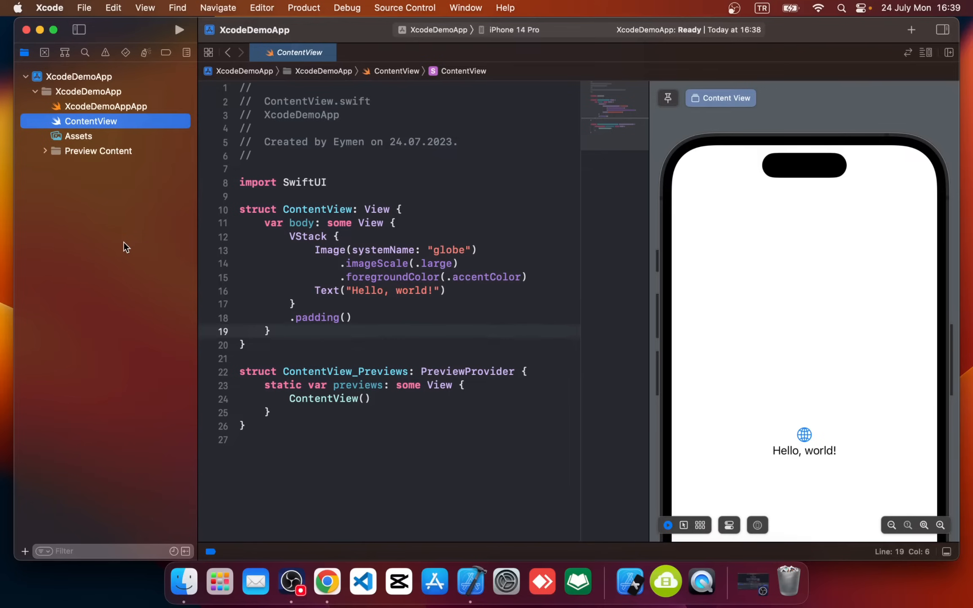
pyautogui.moveTo(470, 582)
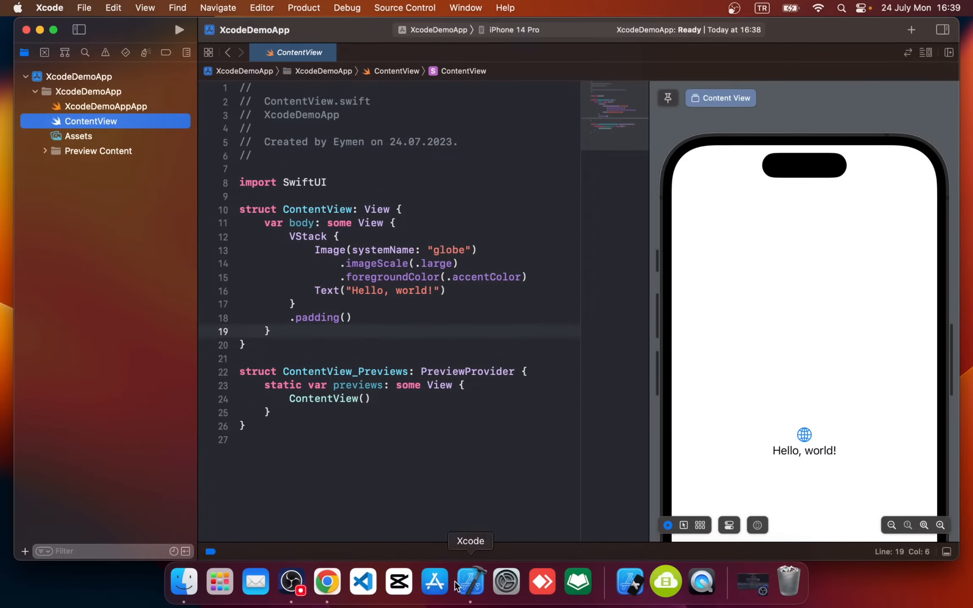
pyautogui.moveTo(48, 15)
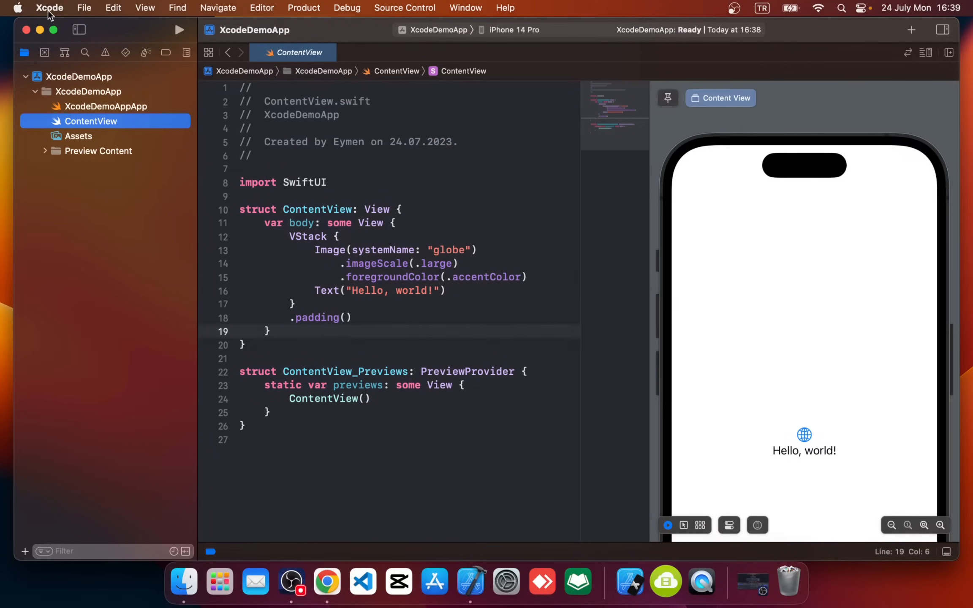
pyautogui.click(49, 7)
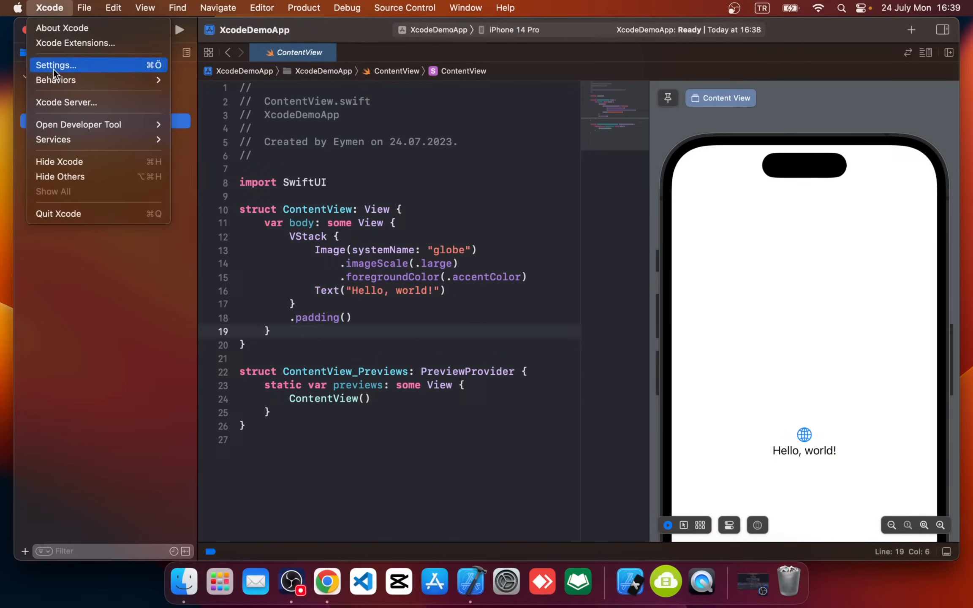
pyautogui.click(56, 65)
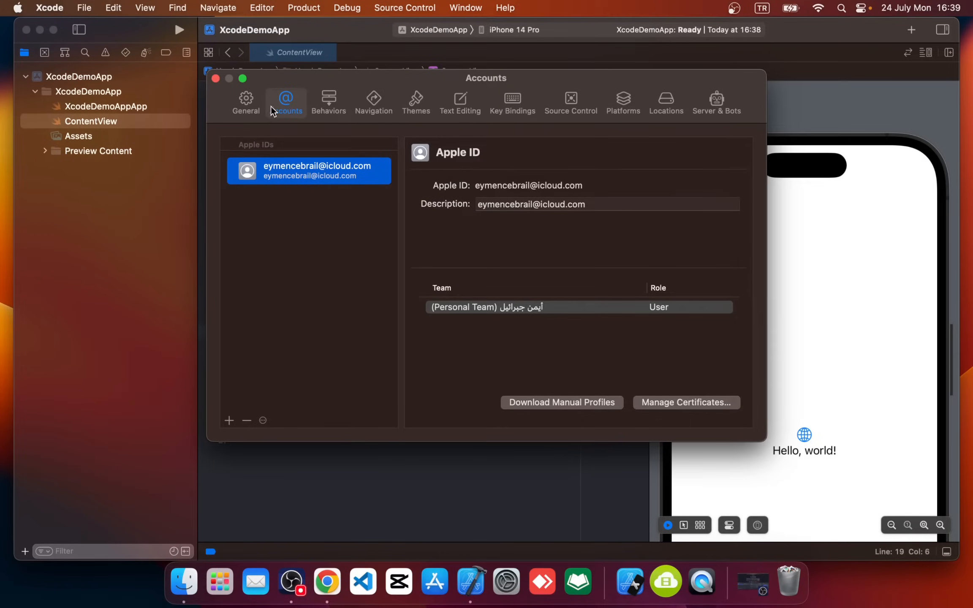
pyautogui.moveTo(229, 420)
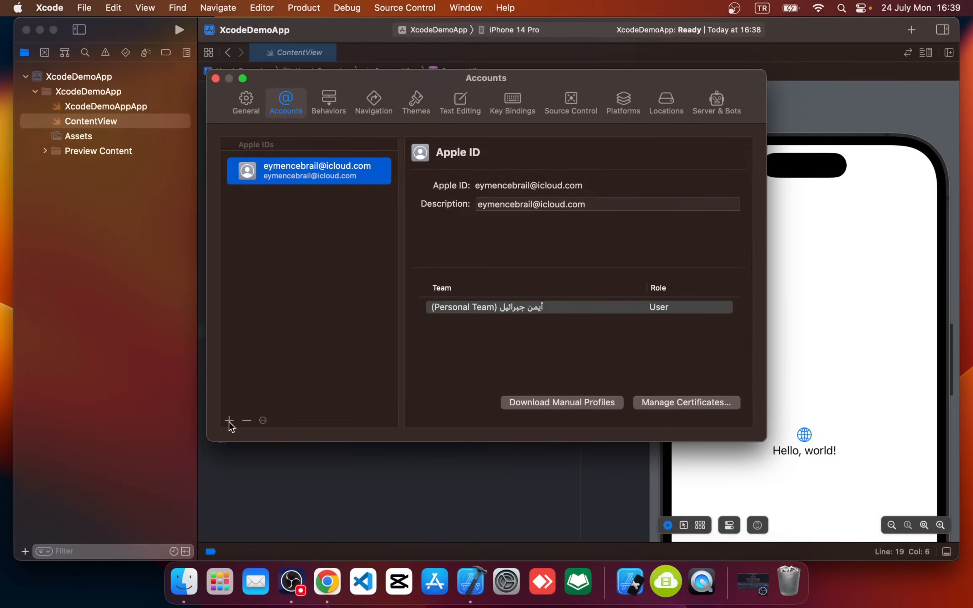
# Add a GitHub account and switch to the browser to fetch a token.
pyautogui.click(229, 420)
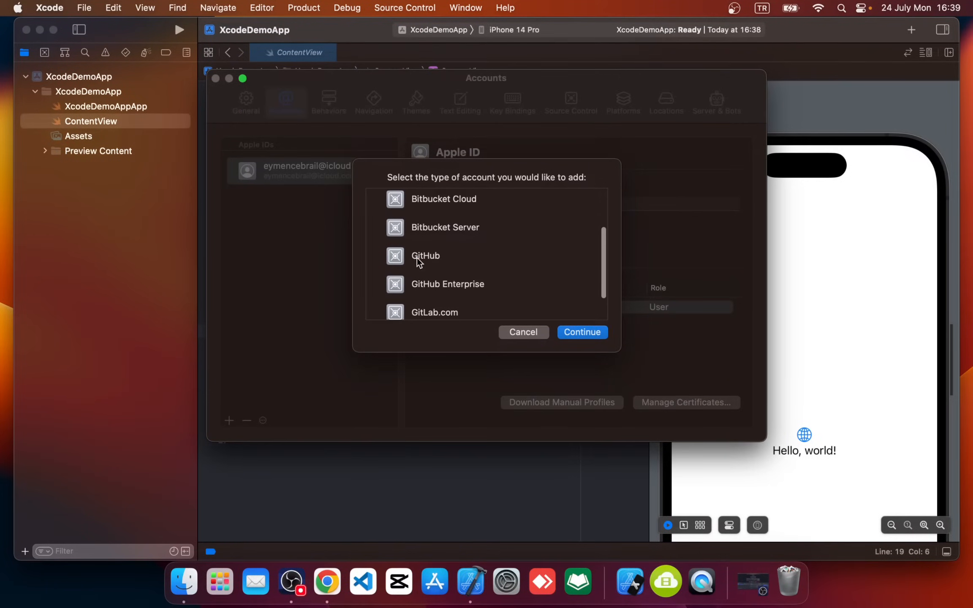
pyautogui.click(581, 332)
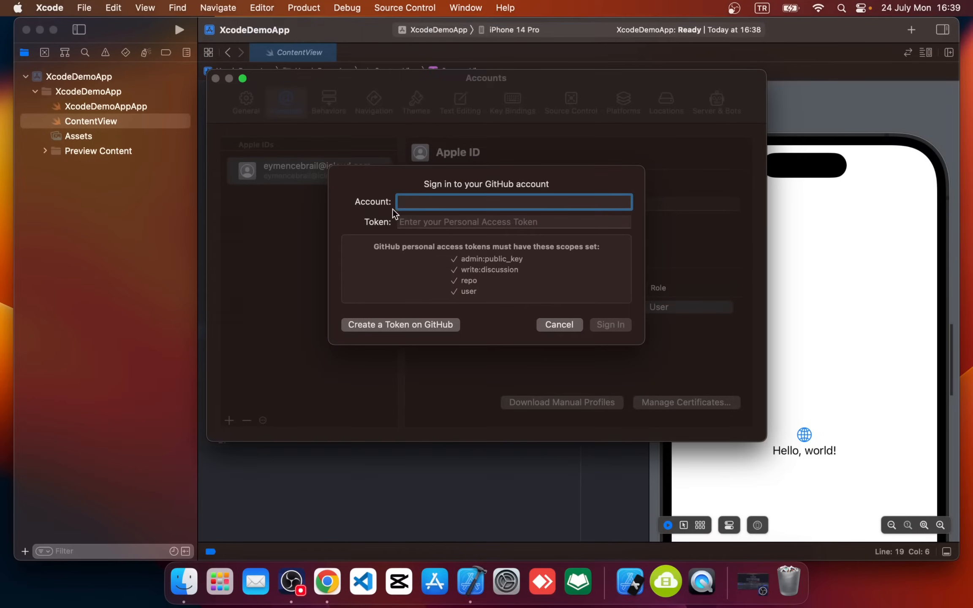
pyautogui.moveTo(414, 252)
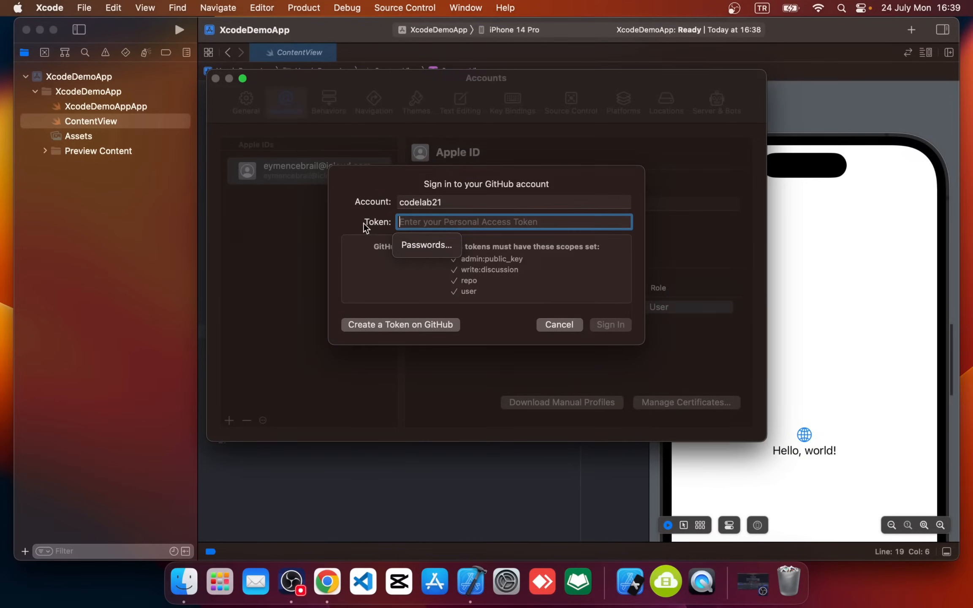
pyautogui.click(326, 582)
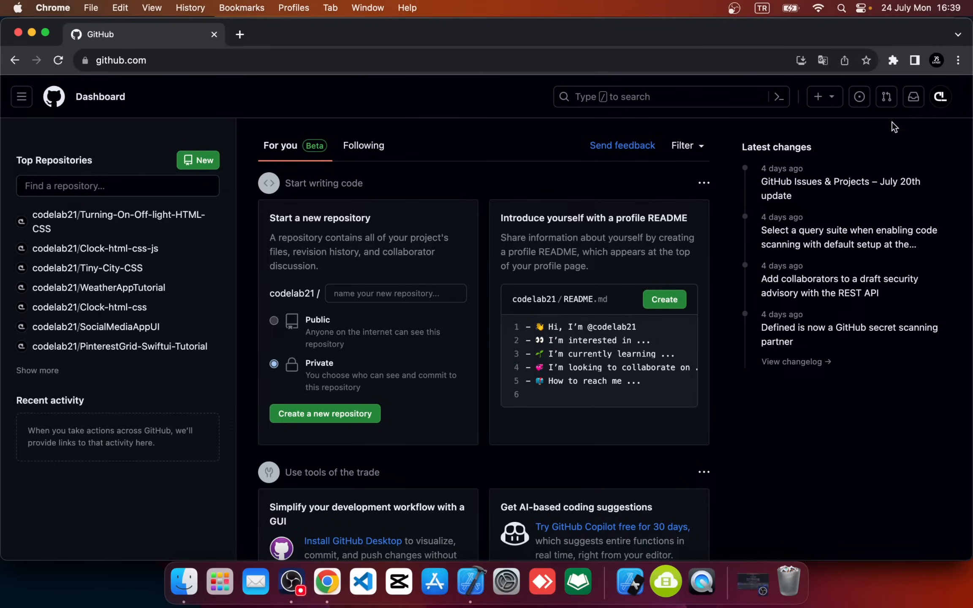
# Navigate GitHub settings to the classic personal access tokens list.
pyautogui.click(940, 96)
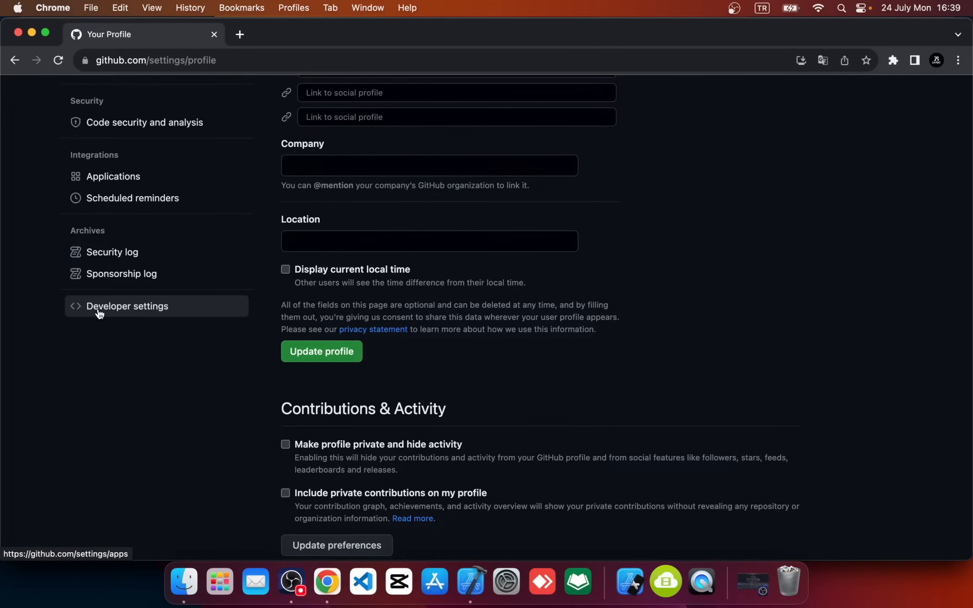
pyautogui.click(127, 306)
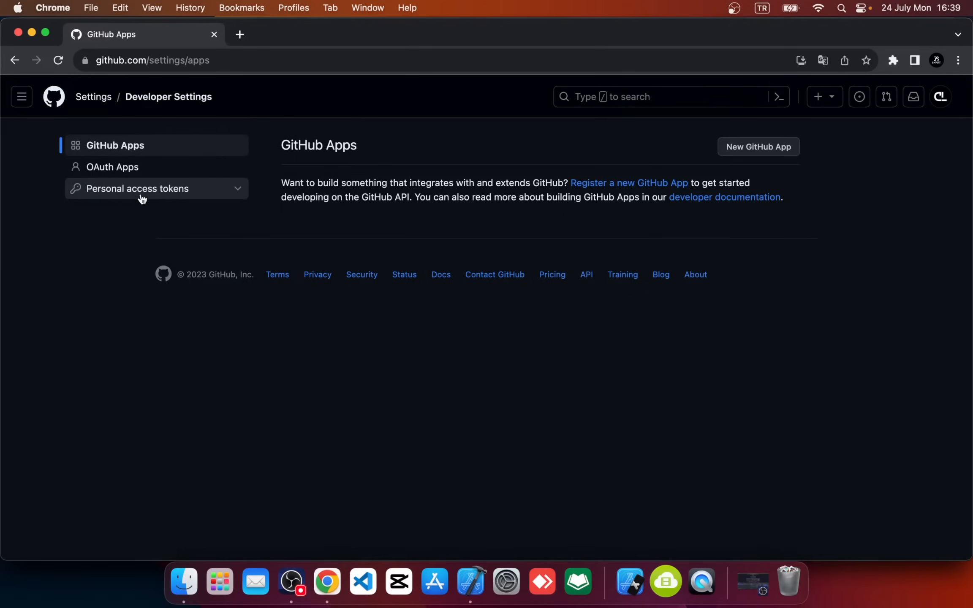
pyautogui.moveTo(107, 198)
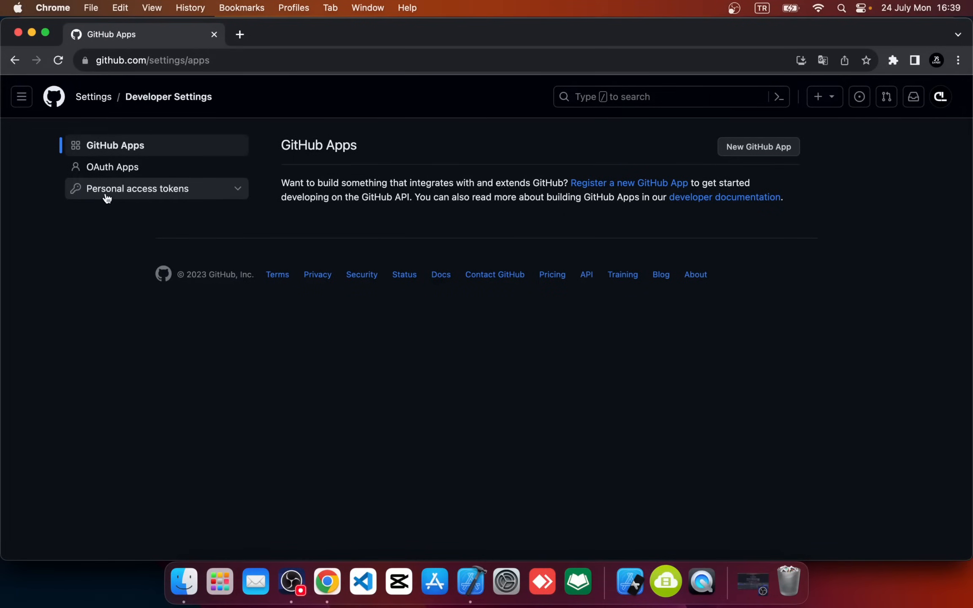
pyautogui.click(137, 188)
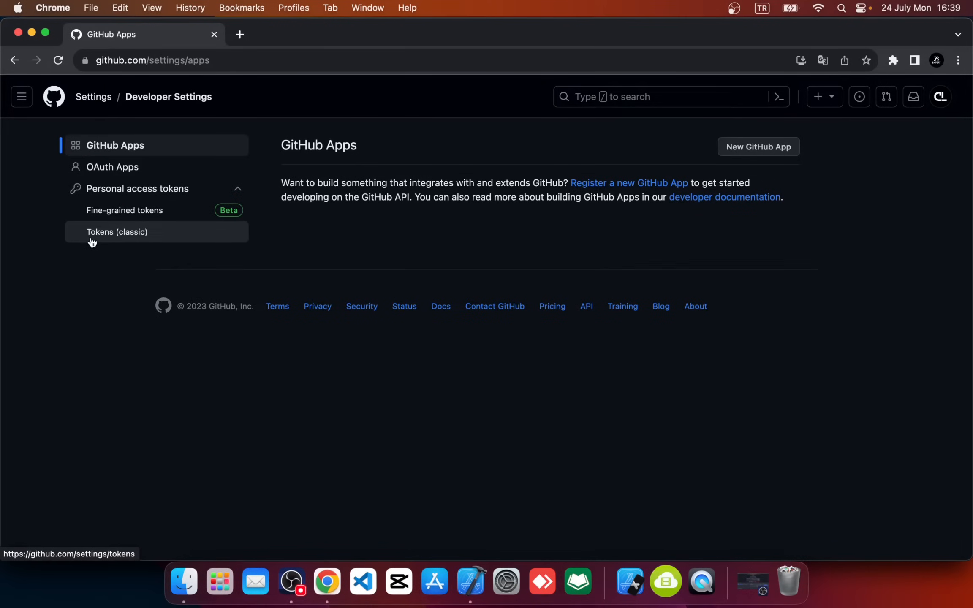
pyautogui.click(117, 232)
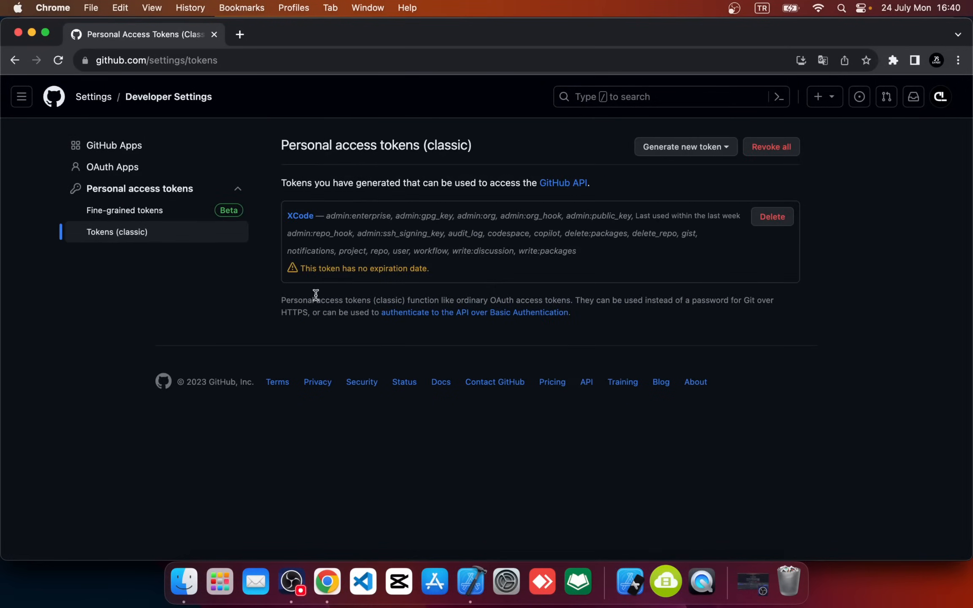
pyautogui.moveTo(563, 233)
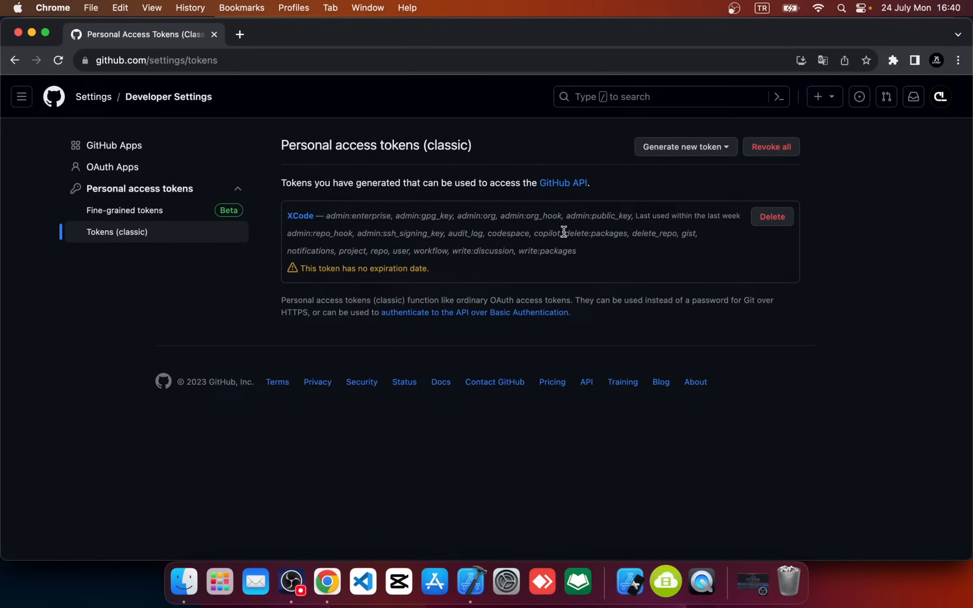
# Delete the existing XCode classic token and confirm.
pyautogui.click(773, 217)
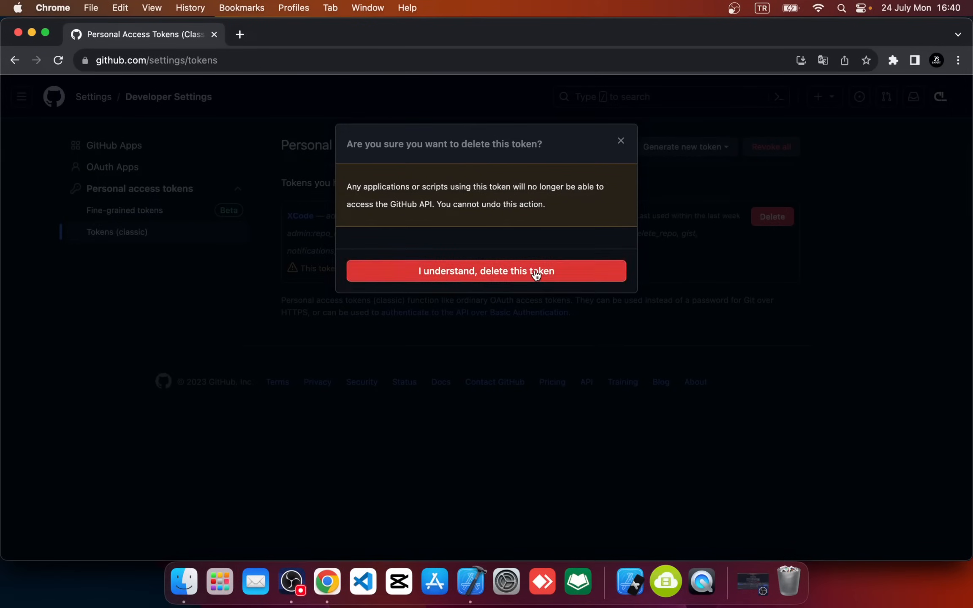
pyautogui.click(486, 271)
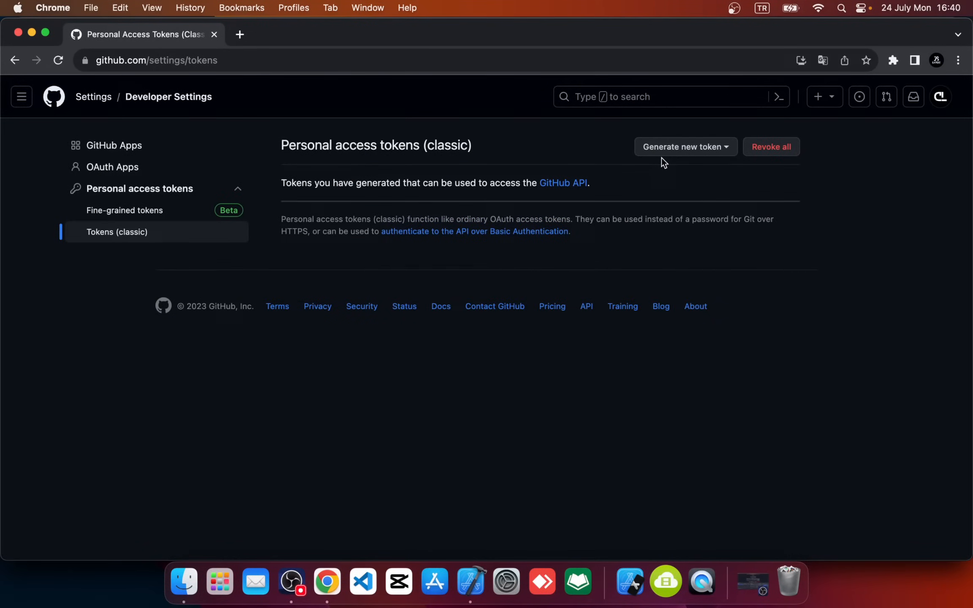
pyautogui.moveTo(652, 154)
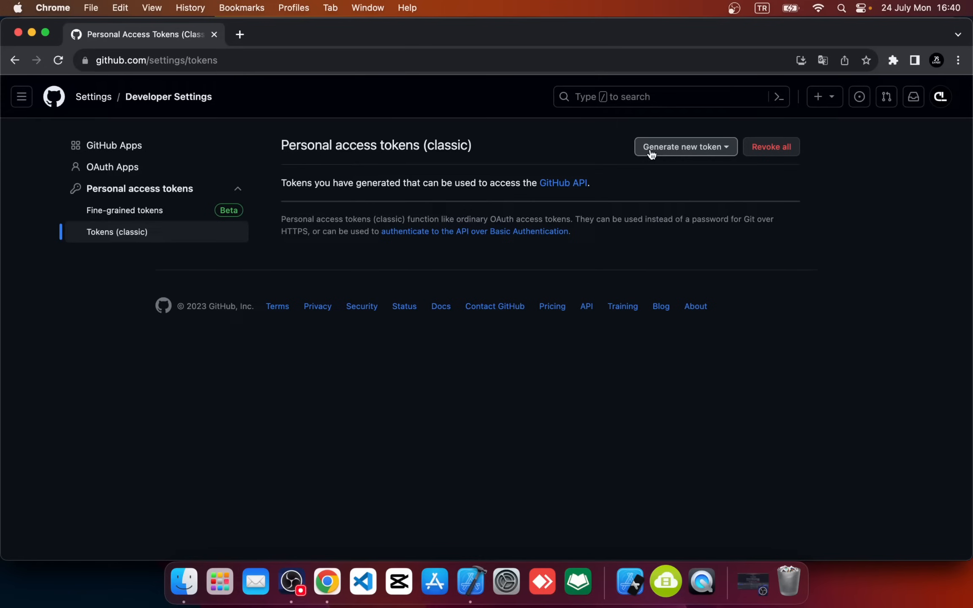
# Start a new classic token named XCode with no expiration.
pyautogui.click(684, 146)
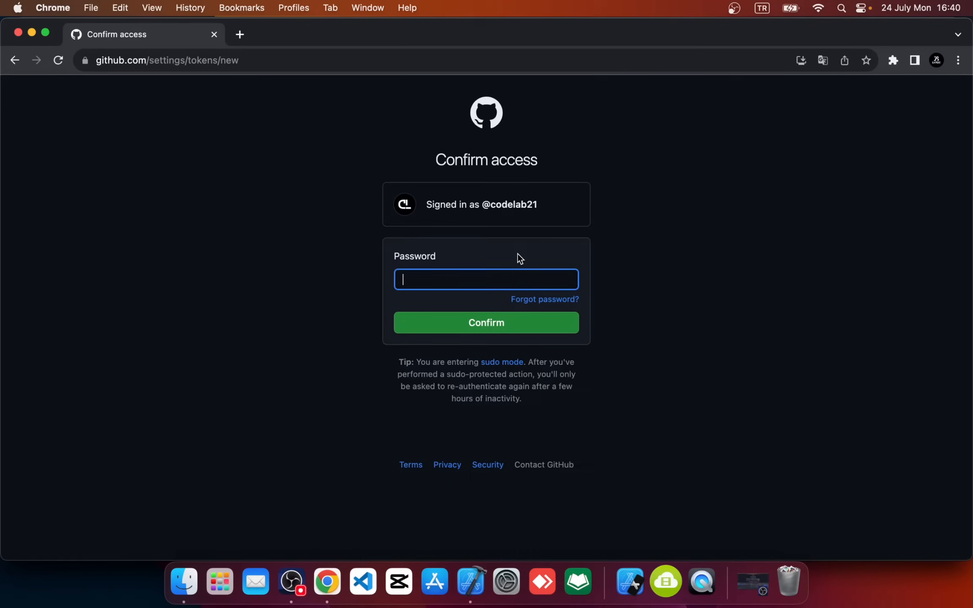
pyautogui.click(486, 322)
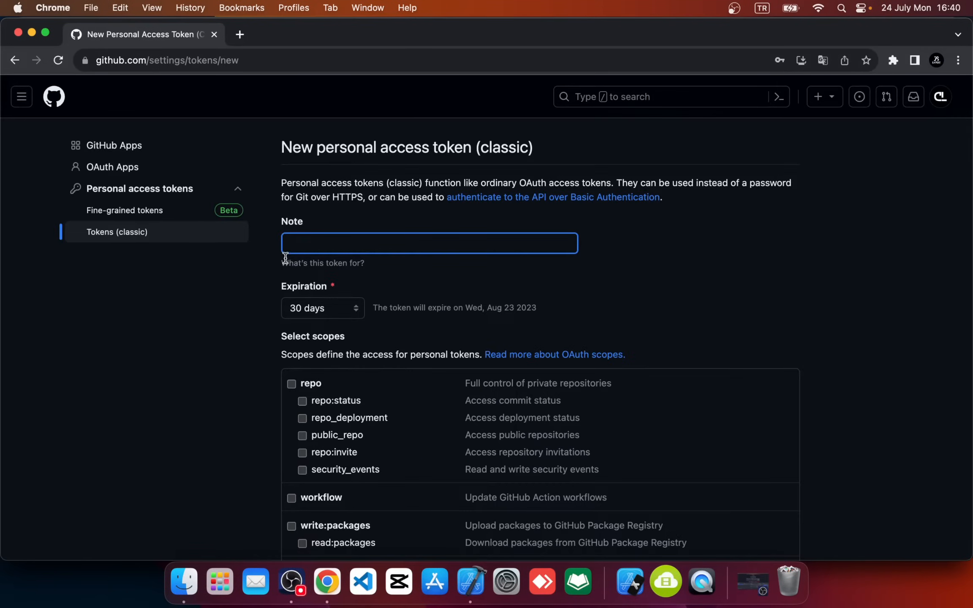
pyautogui.moveTo(462, 295)
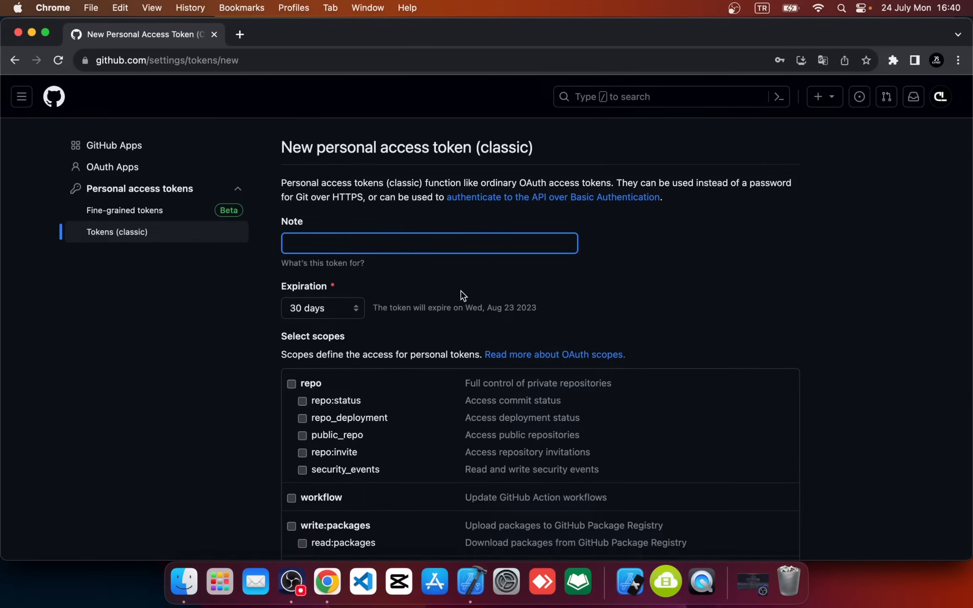
pyautogui.write('XCode')
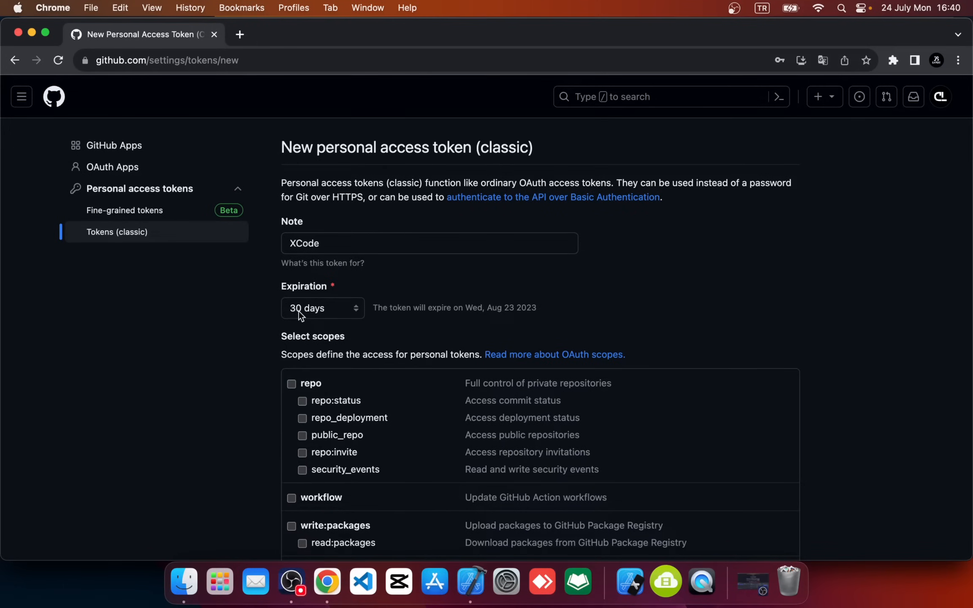
pyautogui.click(322, 308)
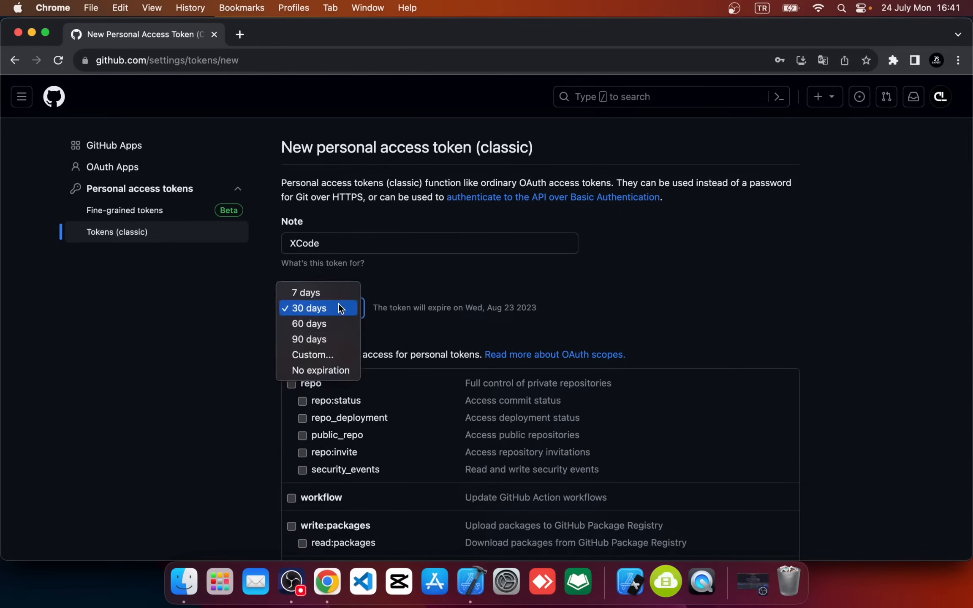
pyautogui.moveTo(300, 312)
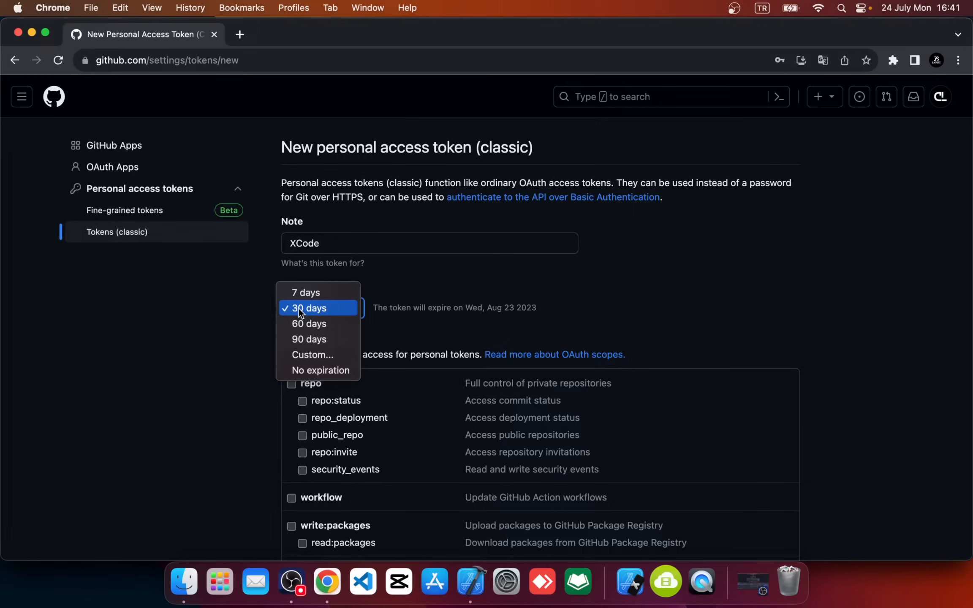
pyautogui.moveTo(302, 381)
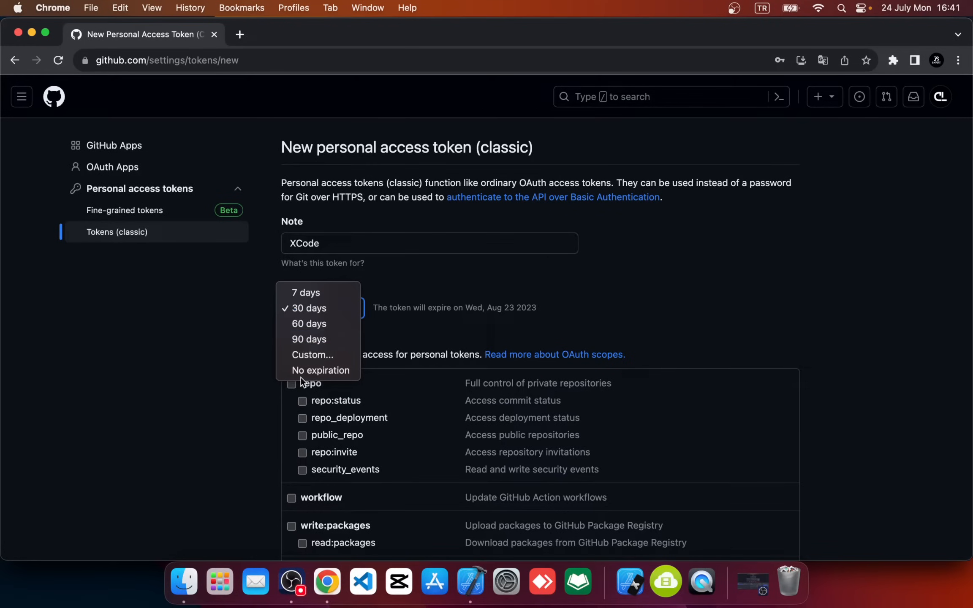
pyautogui.click(321, 370)
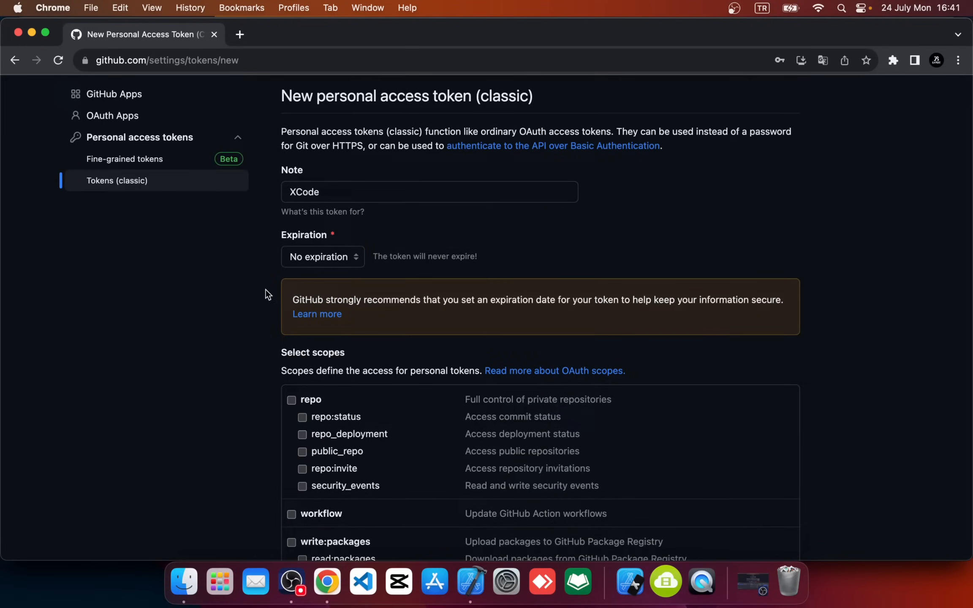
# Grant the token the full repo and workflow scopes.
pyautogui.scroll(-3)
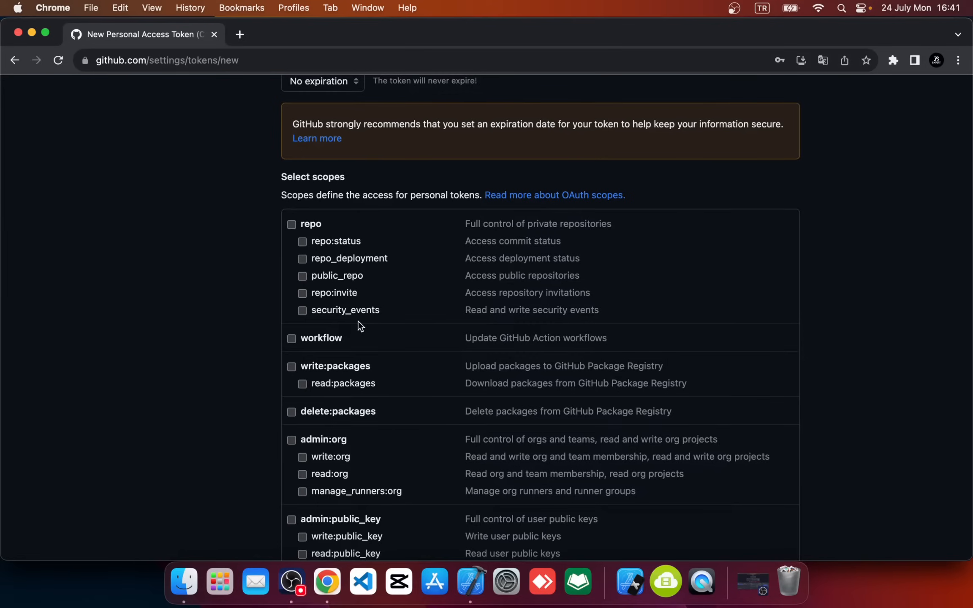
pyautogui.click(292, 224)
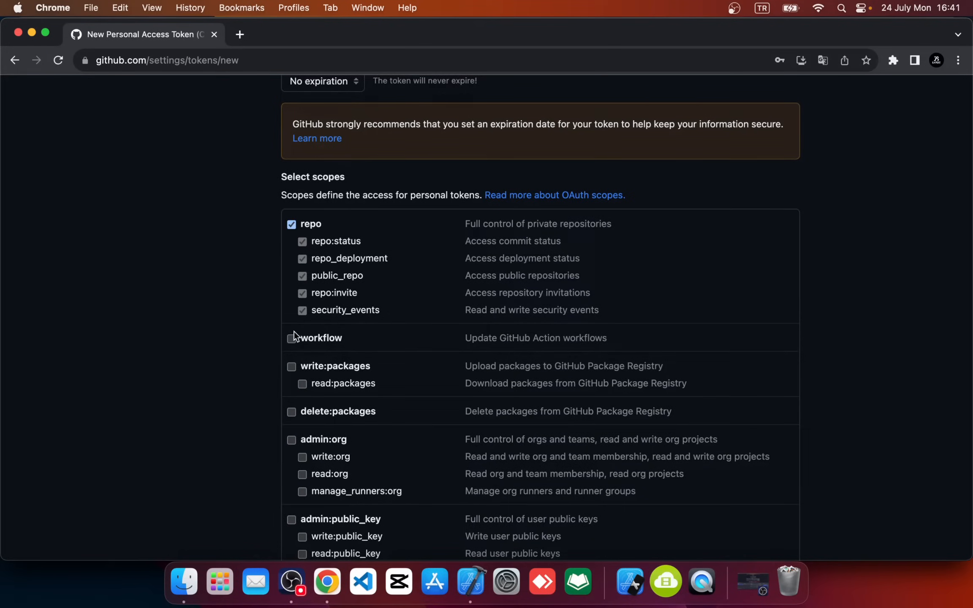
pyautogui.click(292, 338)
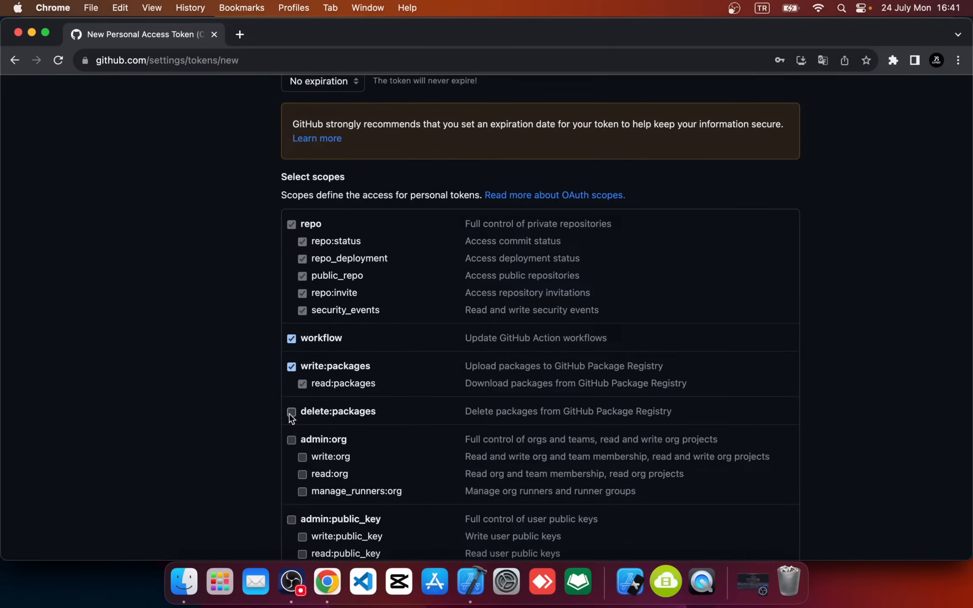
pyautogui.scroll(-3)
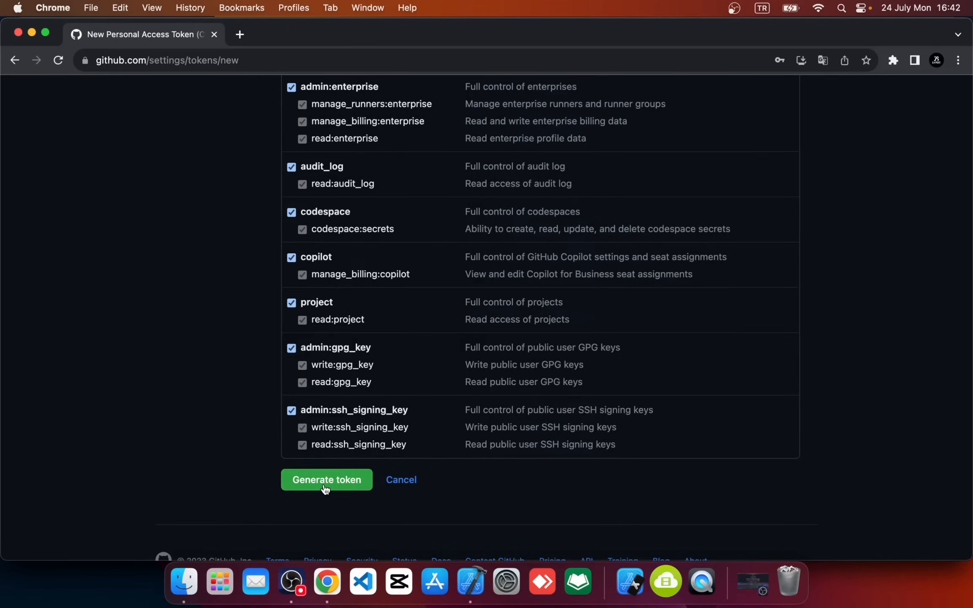
pyautogui.moveTo(336, 490)
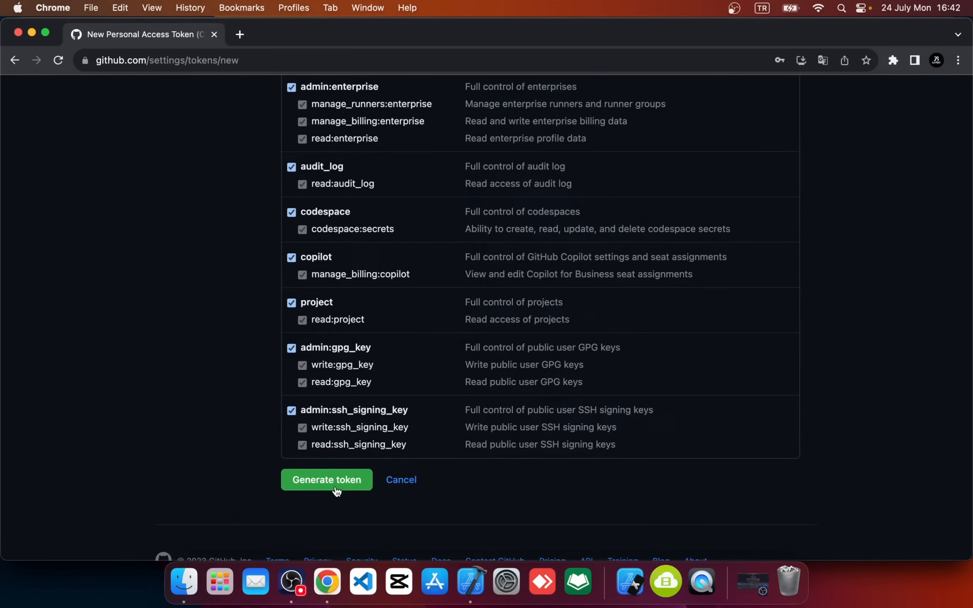
# Generate the XCode token, copy it, and return to Xcode's GitHub sign-in.
pyautogui.click(326, 480)
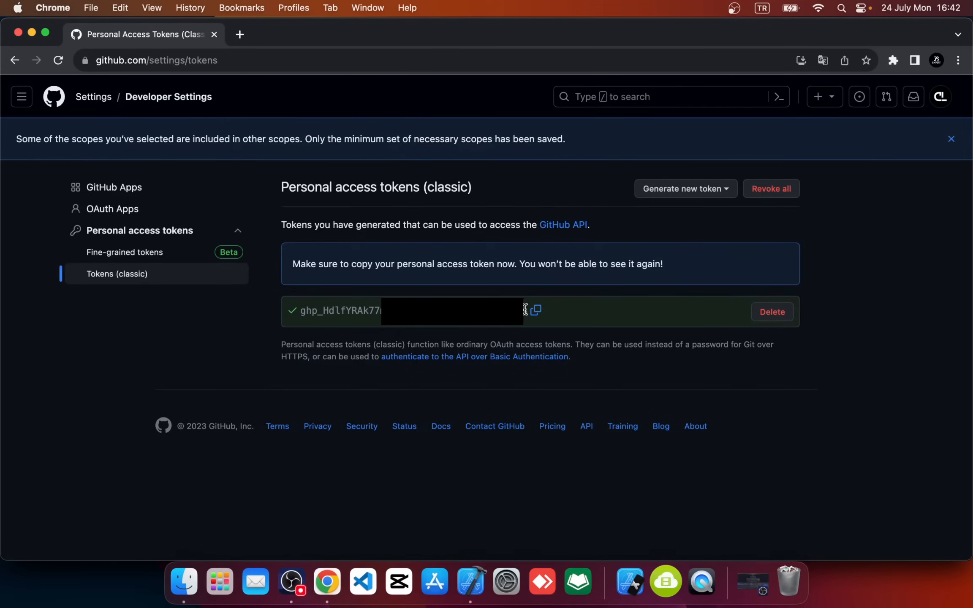
pyautogui.click(535, 310)
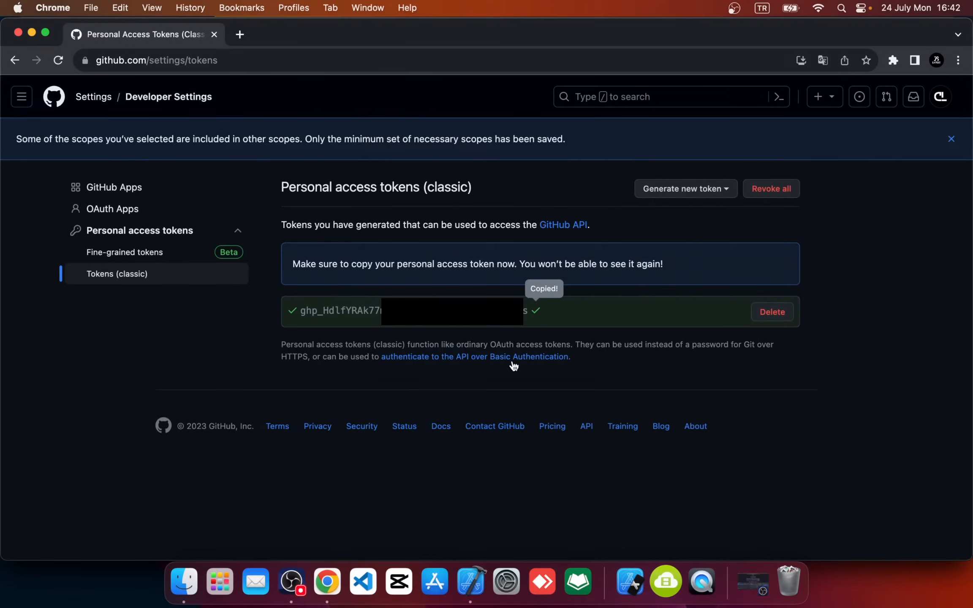
pyautogui.click(470, 582)
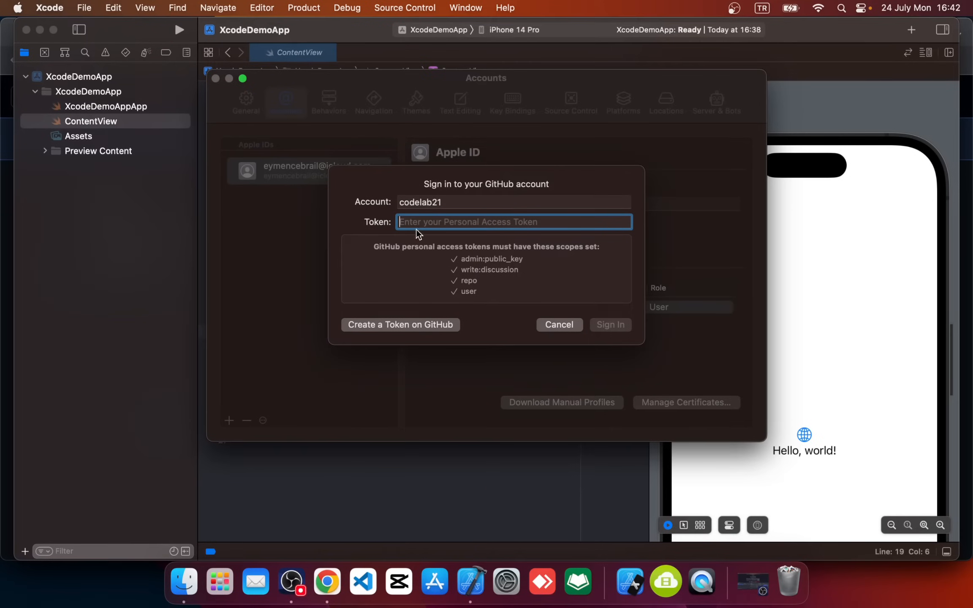
pyautogui.moveTo(465, 235)
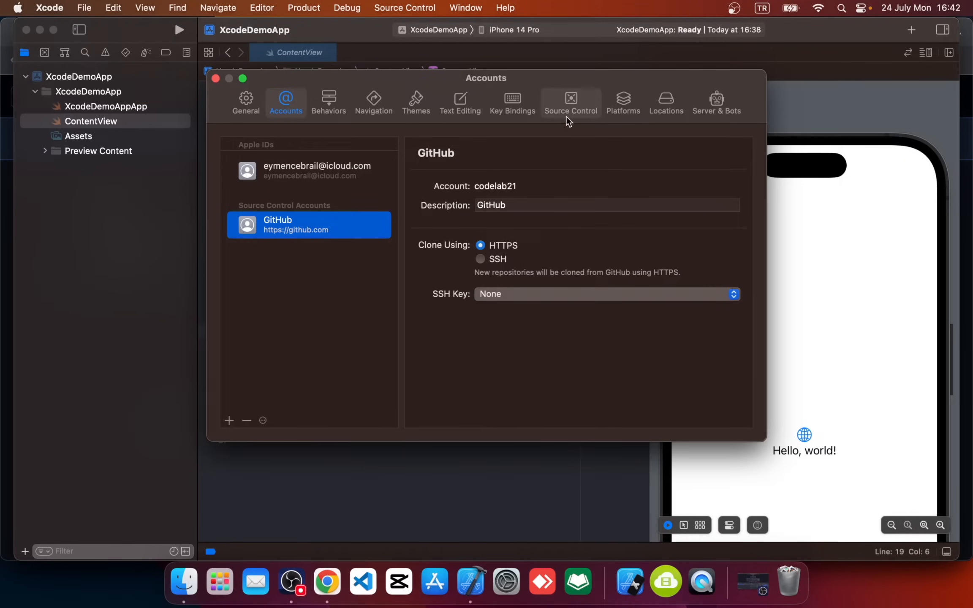
# Sign in with the token and show the Source Control preferences.
pyautogui.click(569, 101)
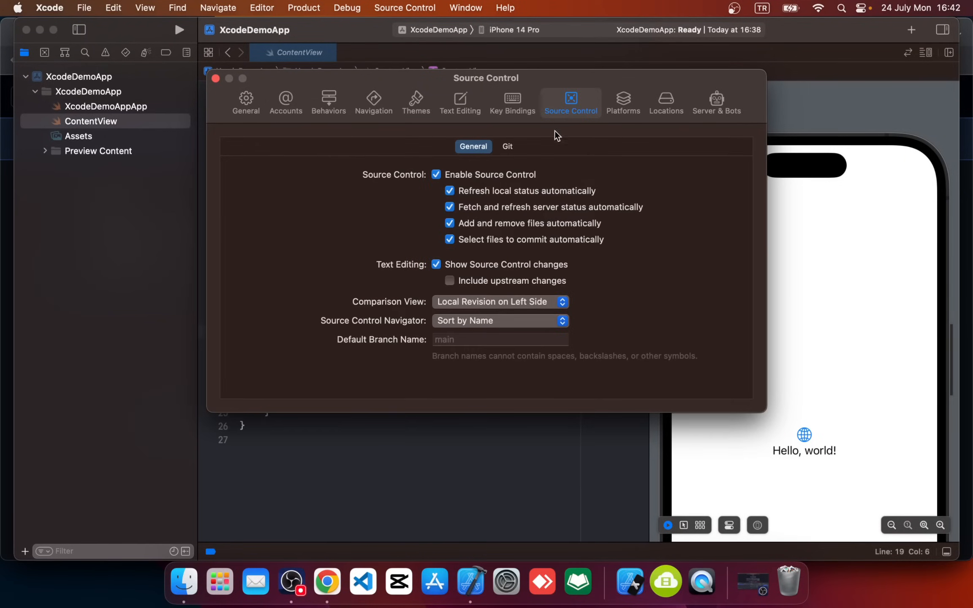
pyautogui.click(508, 147)
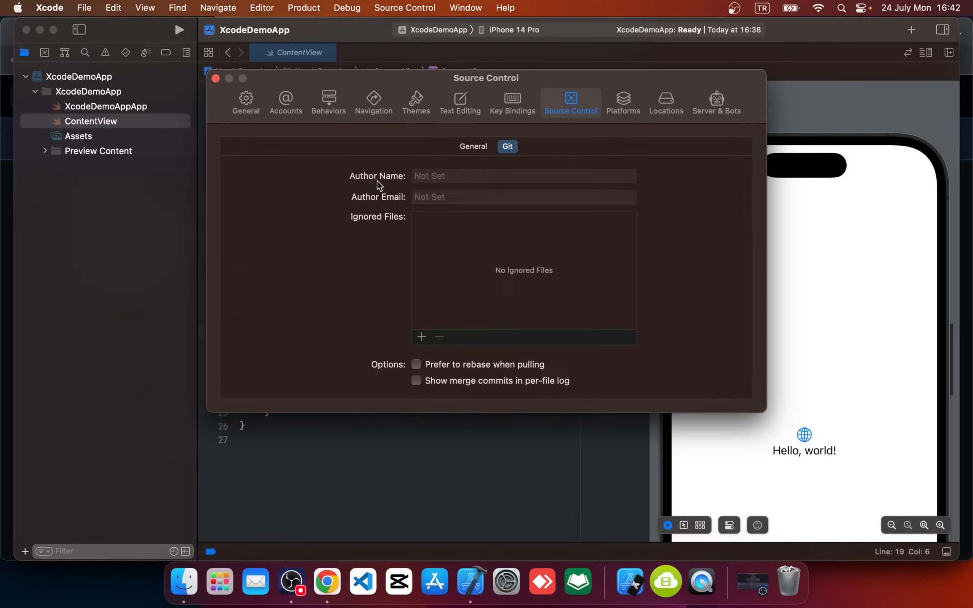
pyautogui.click(523, 175)
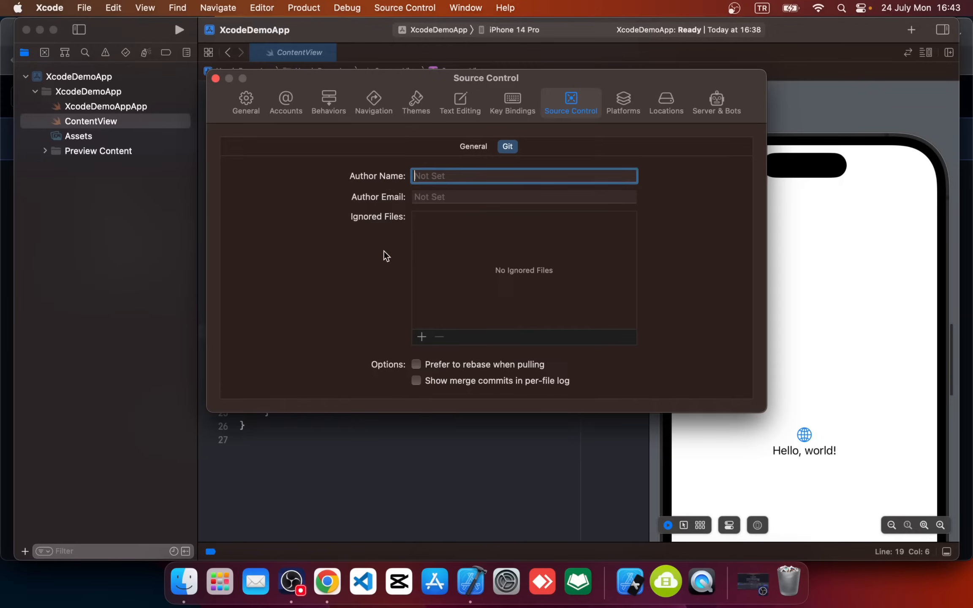
pyautogui.moveTo(382, 223)
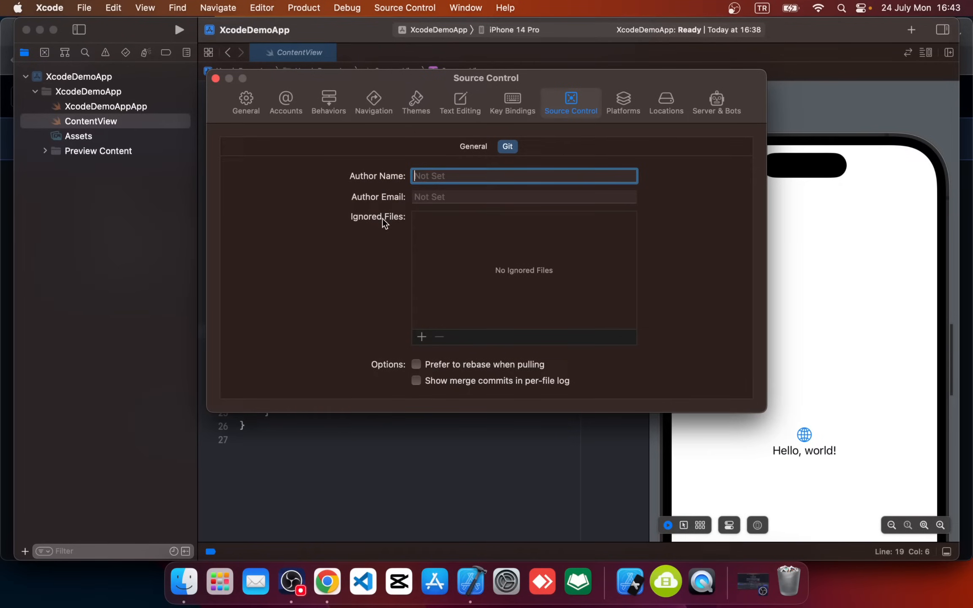
pyautogui.write('codelab21')
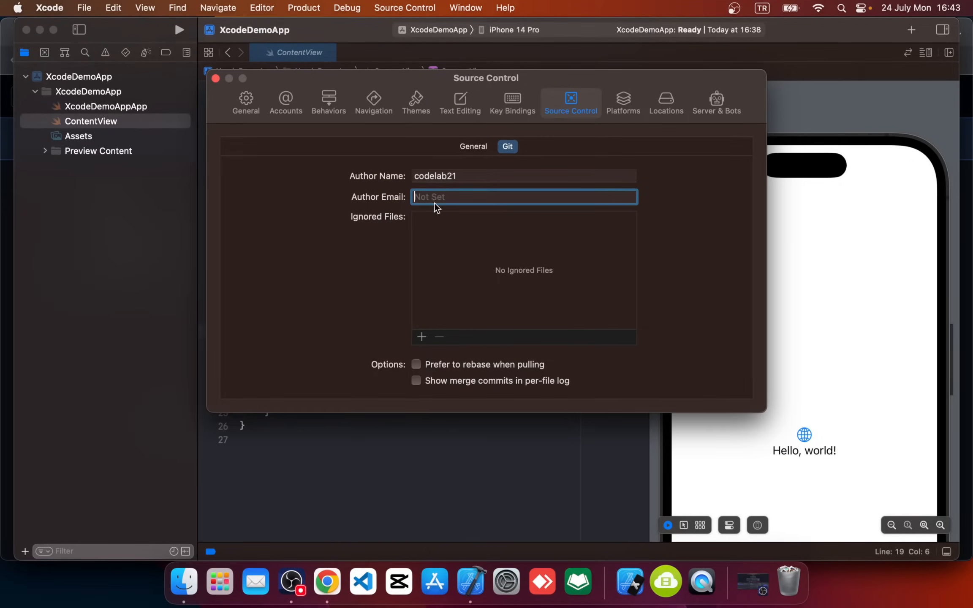
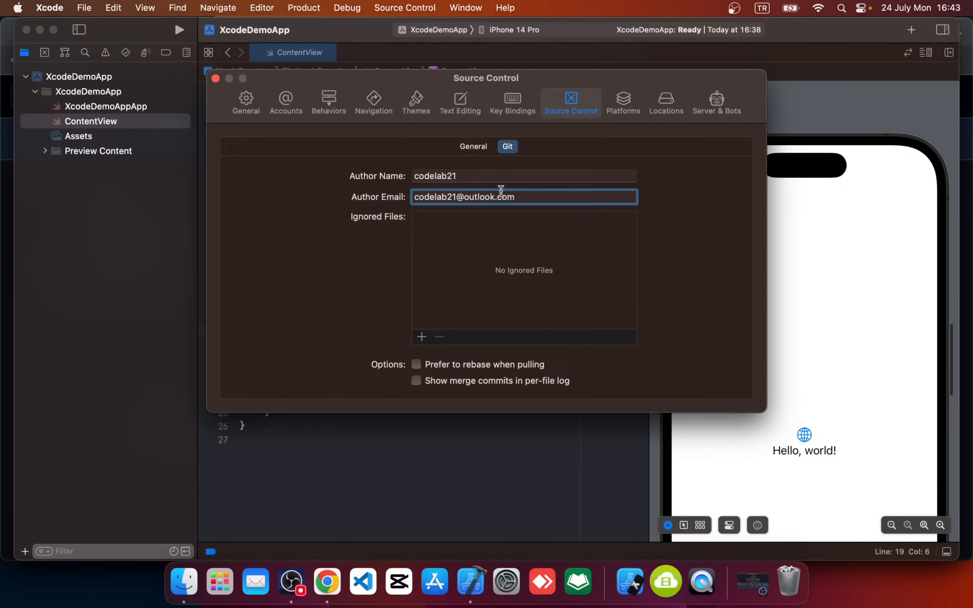
pyautogui.moveTo(402, 224)
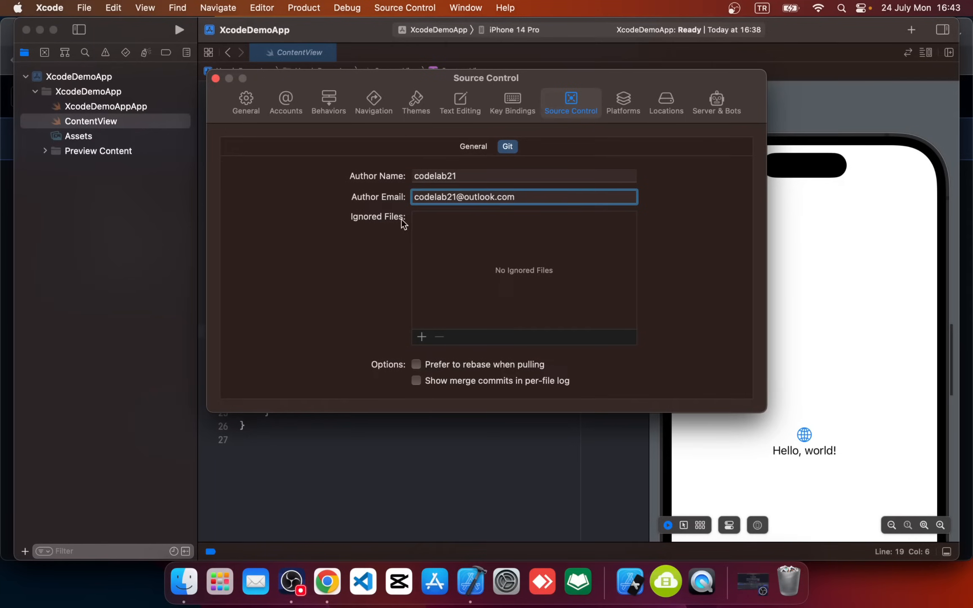
pyautogui.moveTo(274, 161)
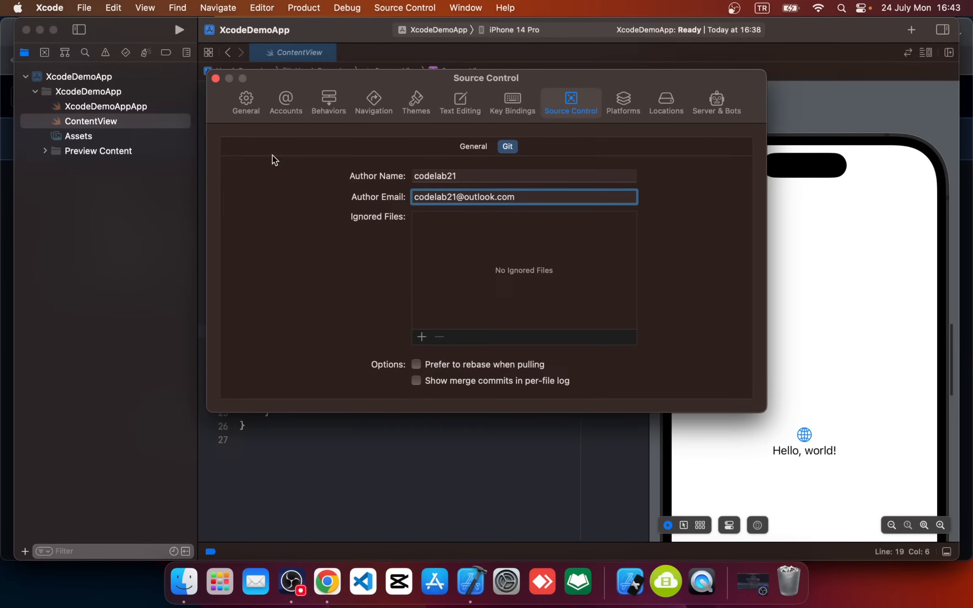
pyautogui.click(216, 79)
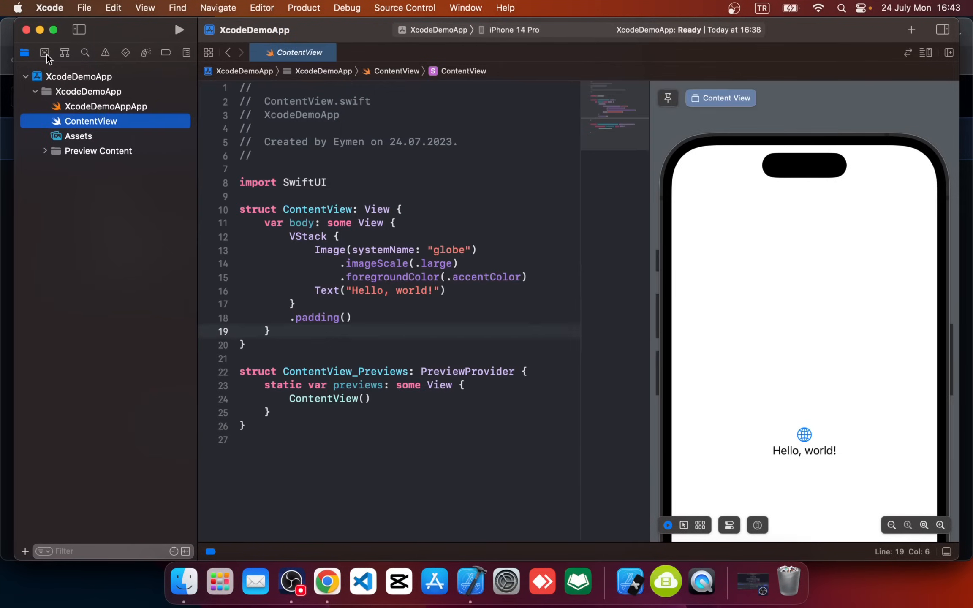
pyautogui.moveTo(65, 53)
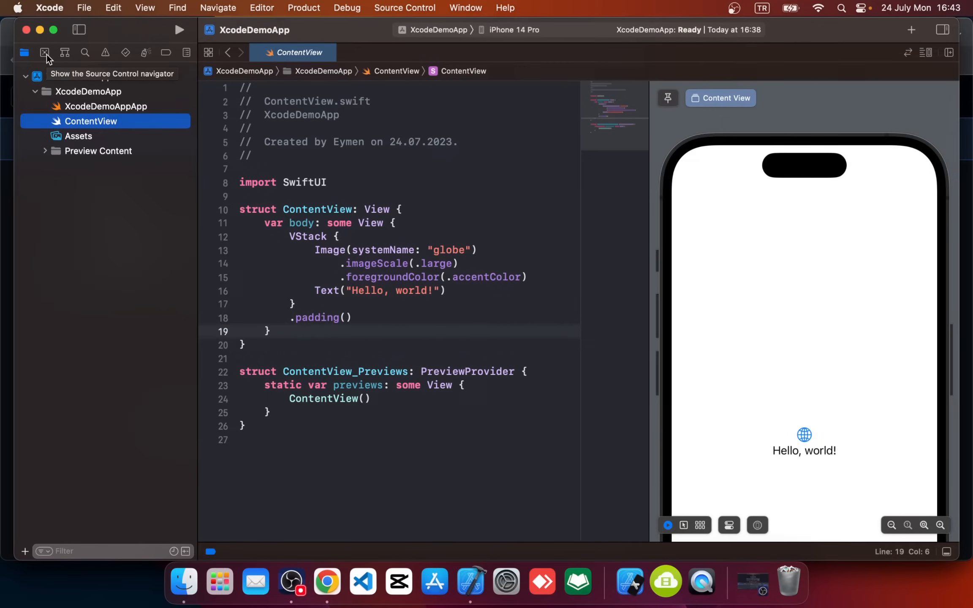
# Show the project's repositories (none yet) and the Source Control menu.
pyautogui.click(44, 52)
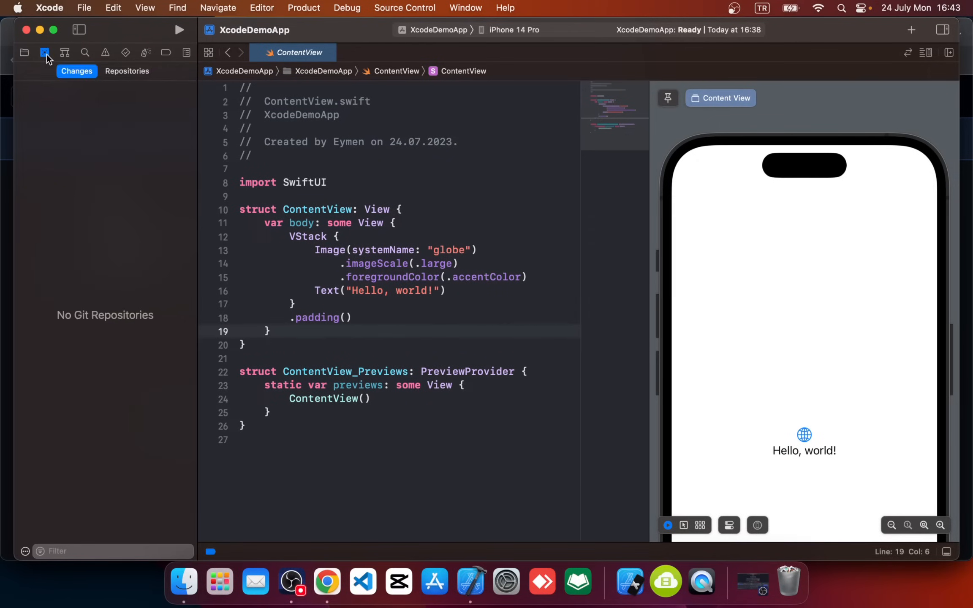
pyautogui.click(127, 71)
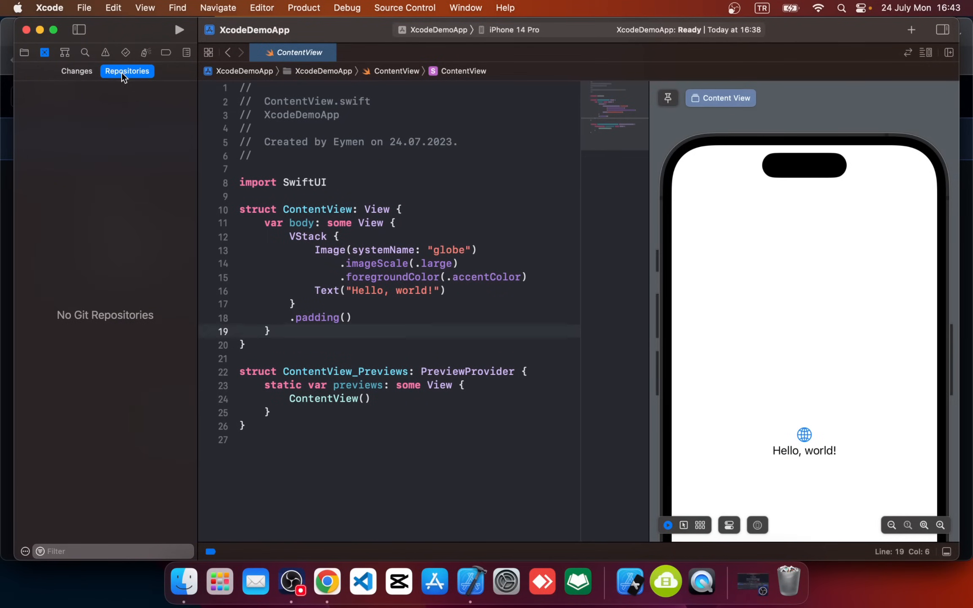
pyautogui.moveTo(65, 328)
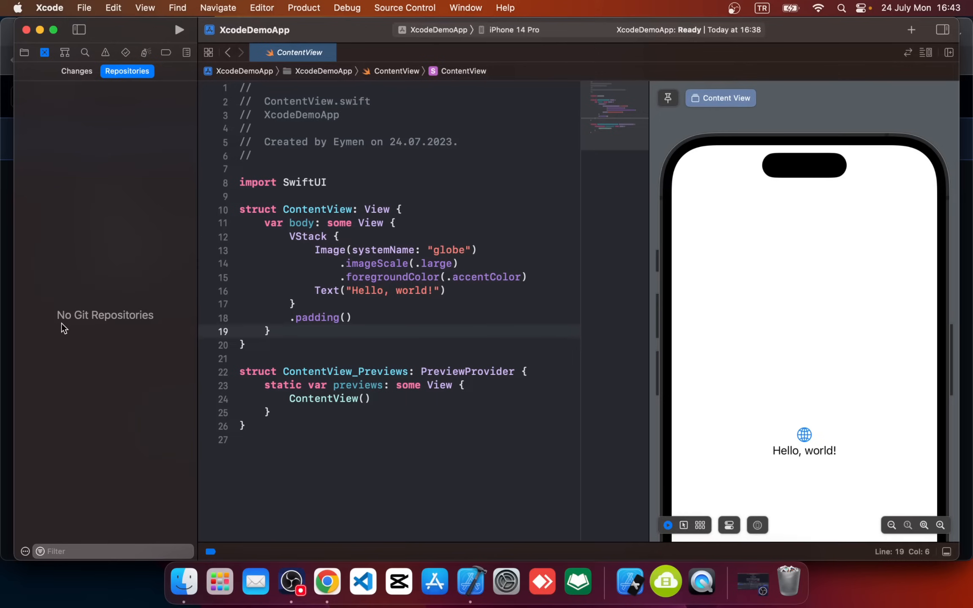
pyautogui.moveTo(166, 340)
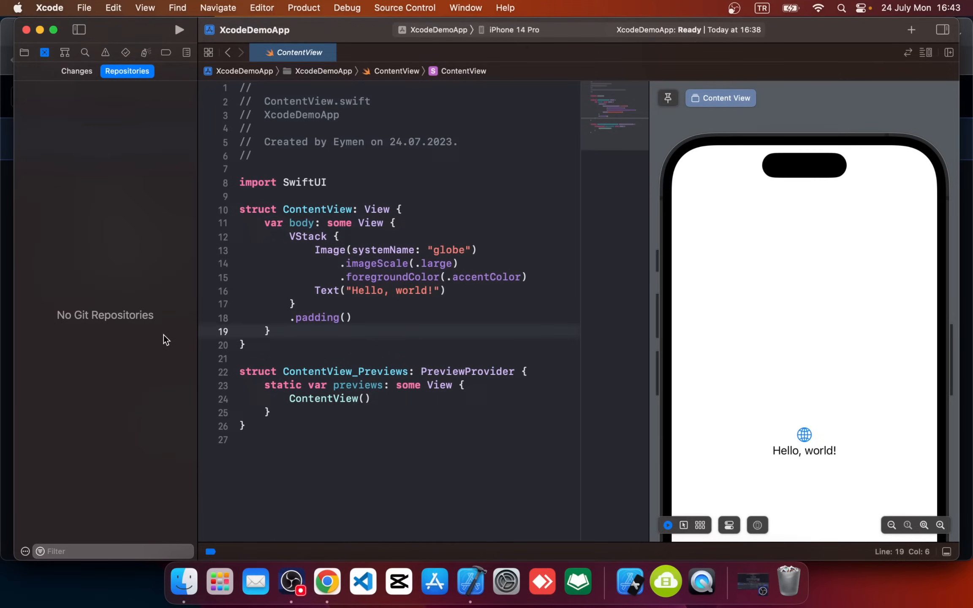
pyautogui.moveTo(179, 329)
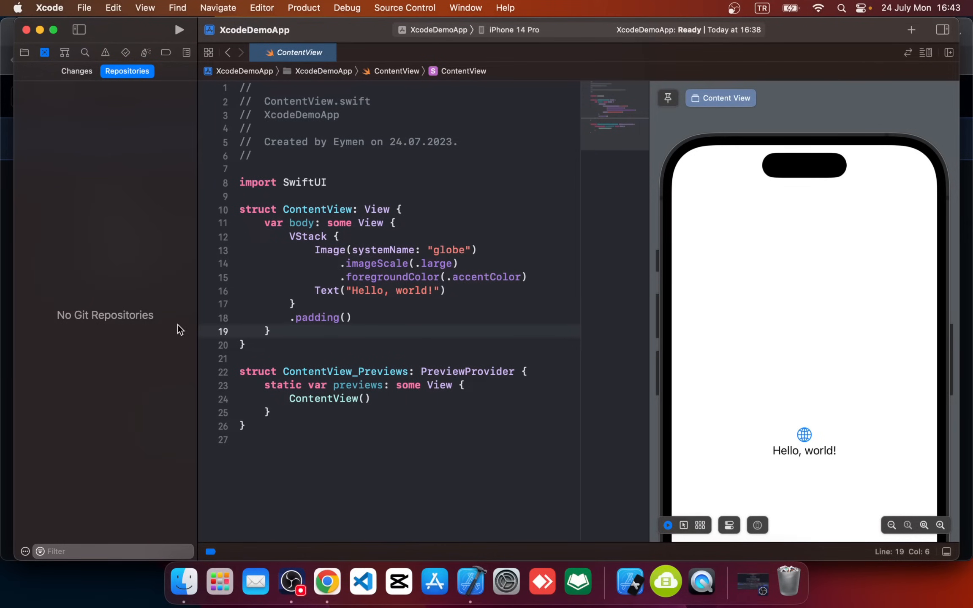
pyautogui.moveTo(366, 31)
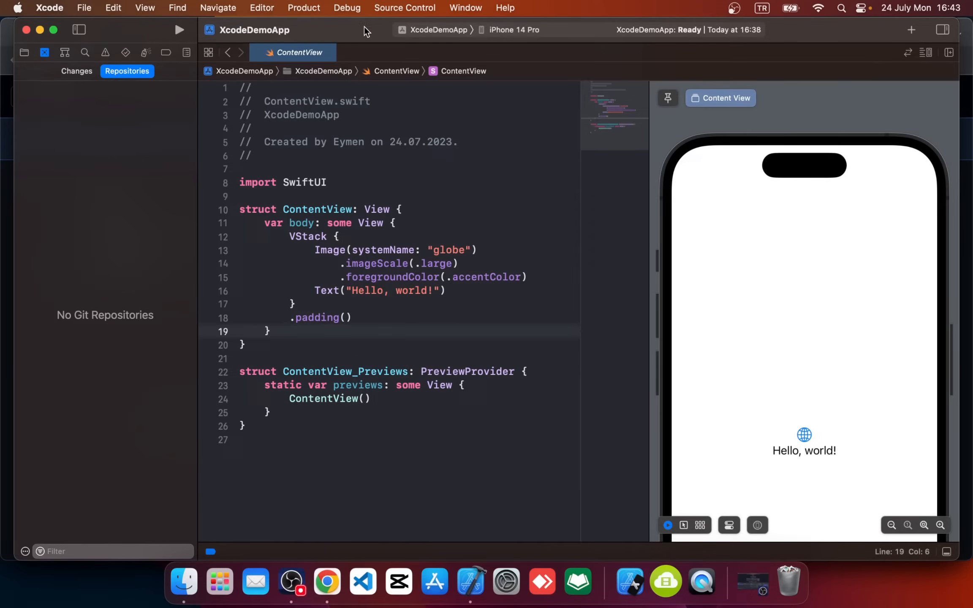
pyautogui.click(404, 7)
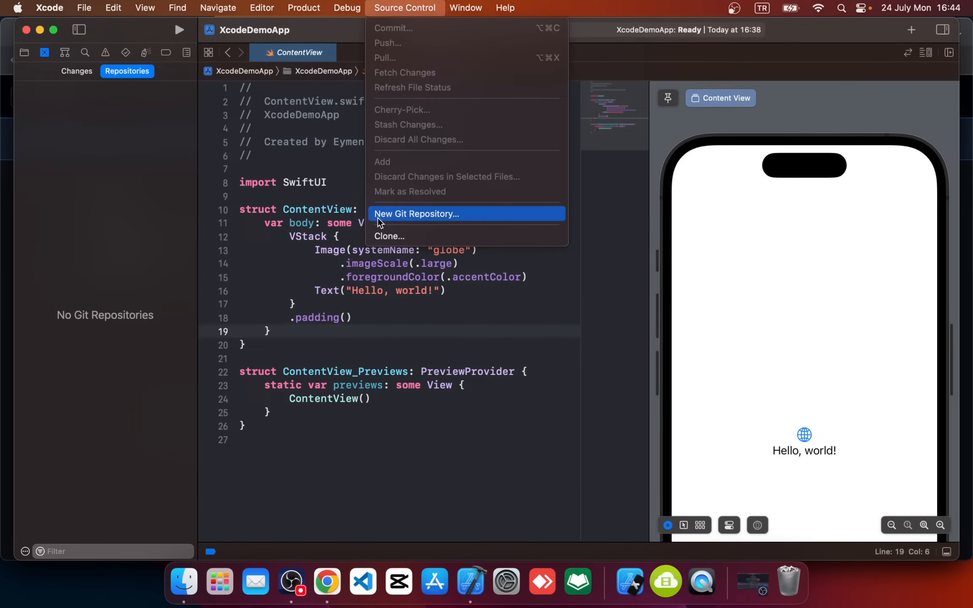
pyautogui.moveTo(415, 222)
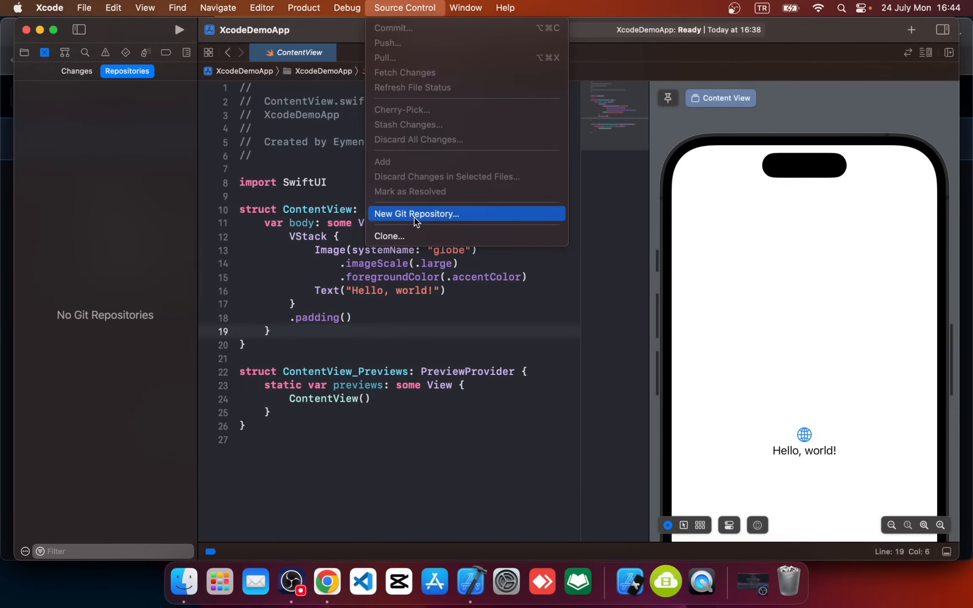
# Create a local Git repository for XcodeDemoApp and expand its Remotes group.
pyautogui.click(416, 213)
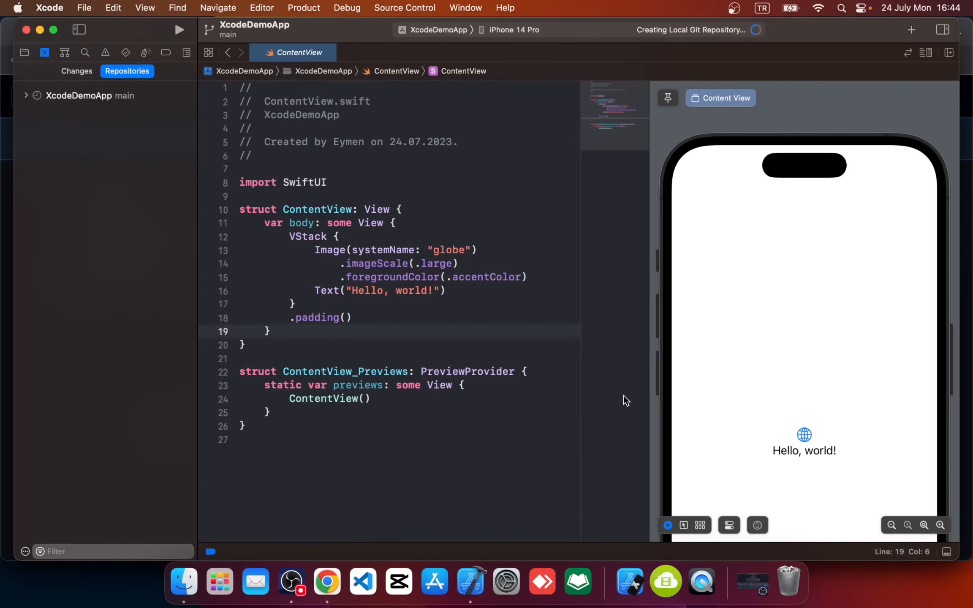
pyautogui.click(27, 95)
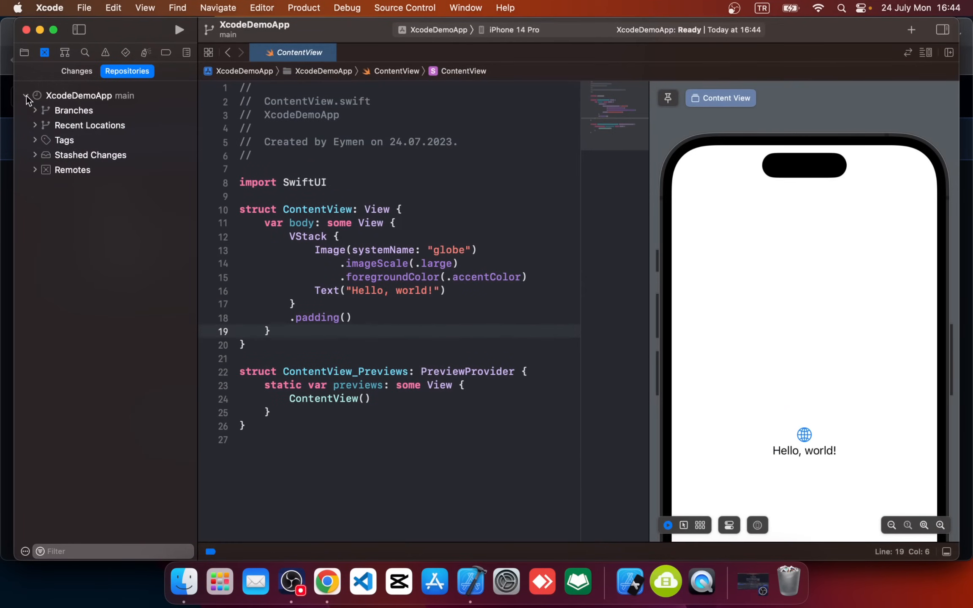
pyautogui.click(71, 170)
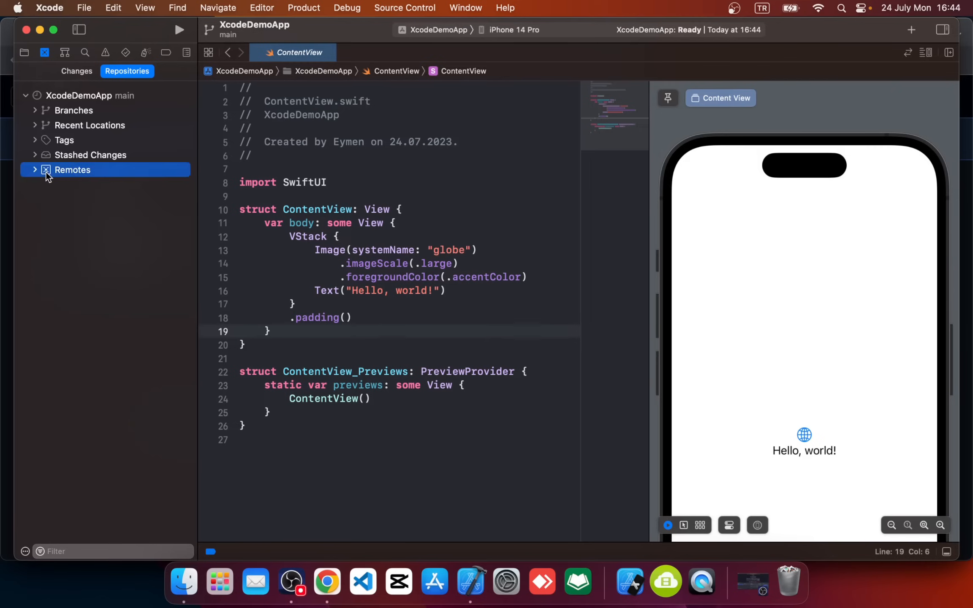
pyautogui.moveTo(37, 176)
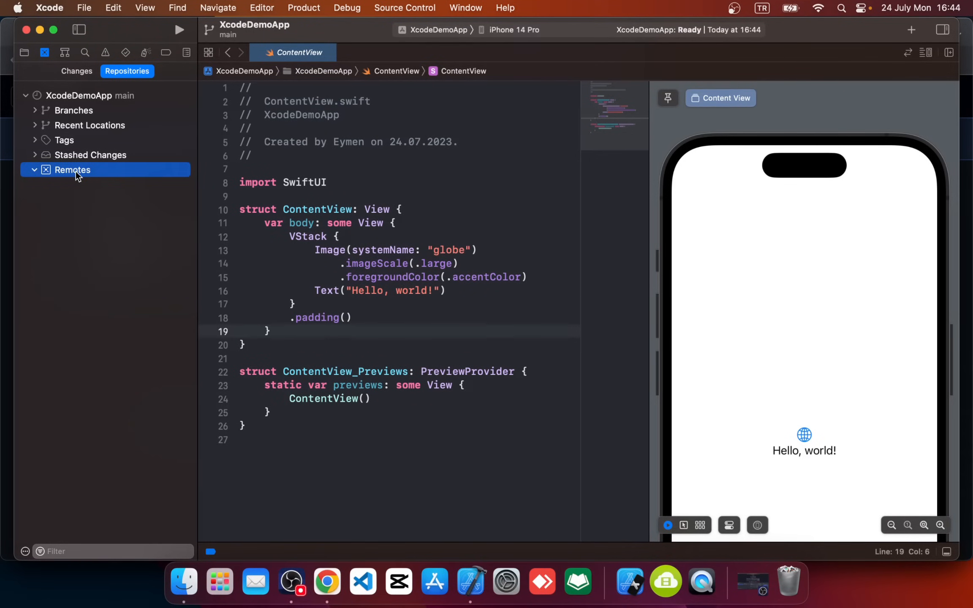
# Create a public GitHub remote named origin for the XcodeDemoApp repository.
pyautogui.rightClick(72, 169)
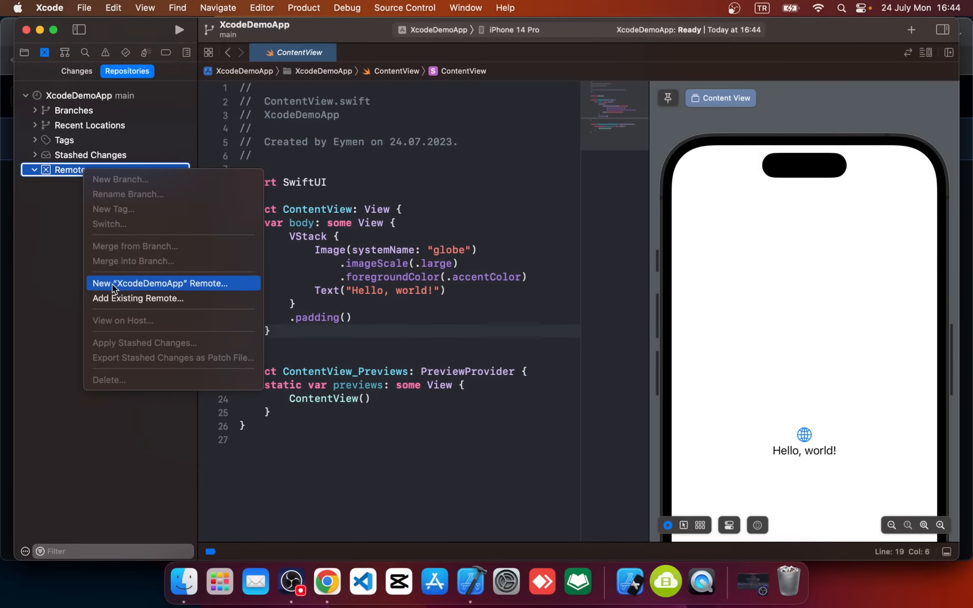
pyautogui.moveTo(194, 295)
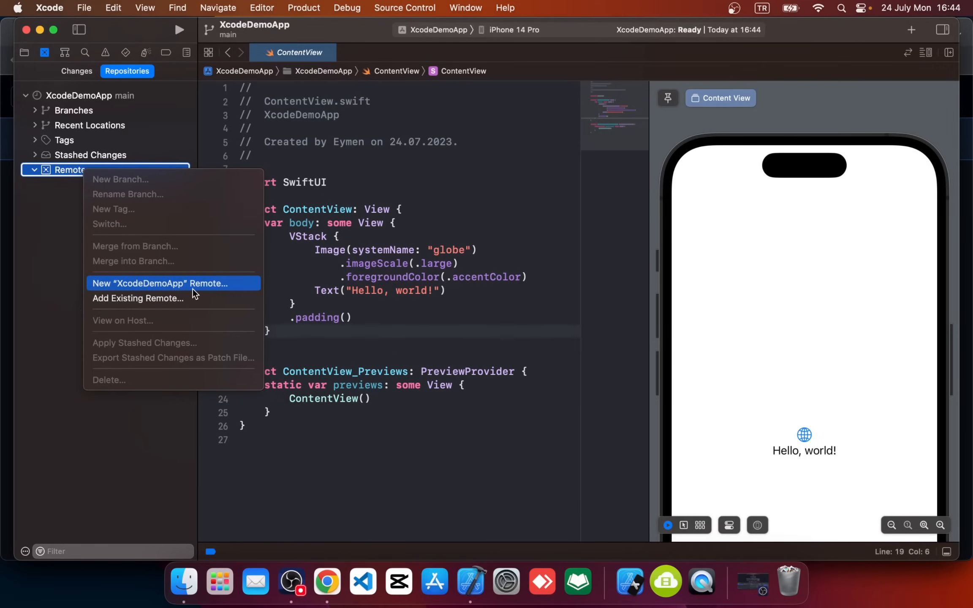
pyautogui.moveTo(119, 291)
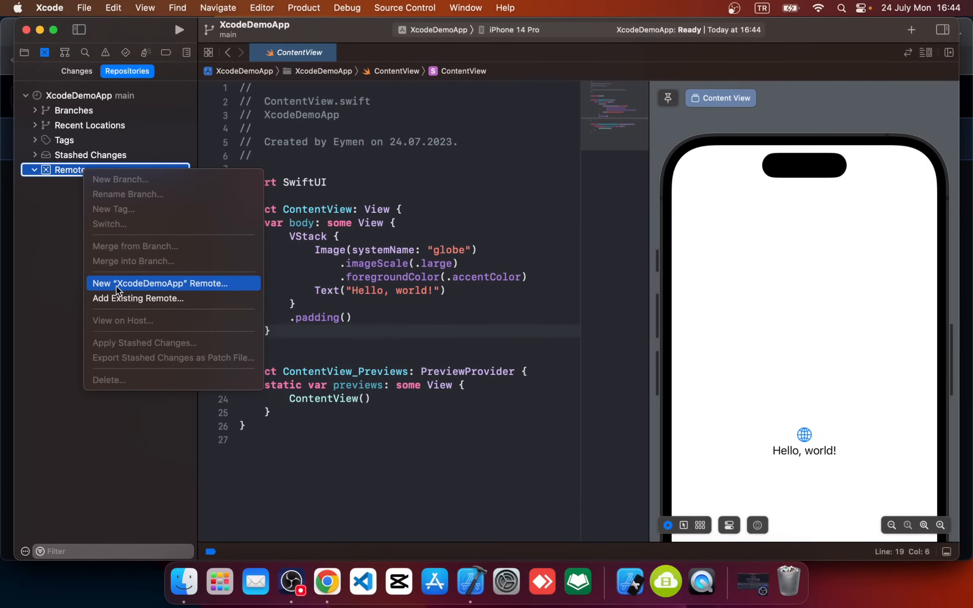
pyautogui.moveTo(217, 289)
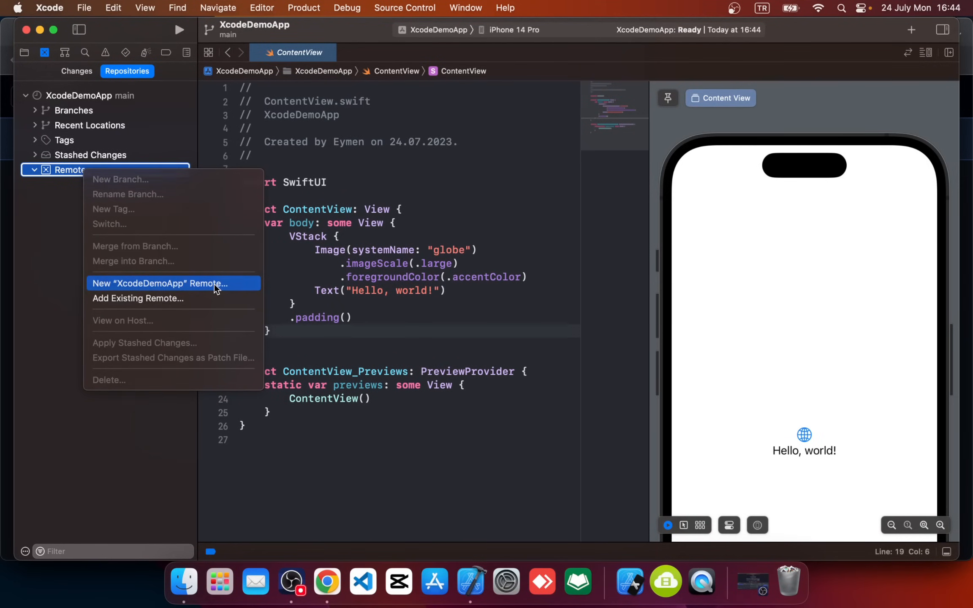
pyautogui.click(160, 284)
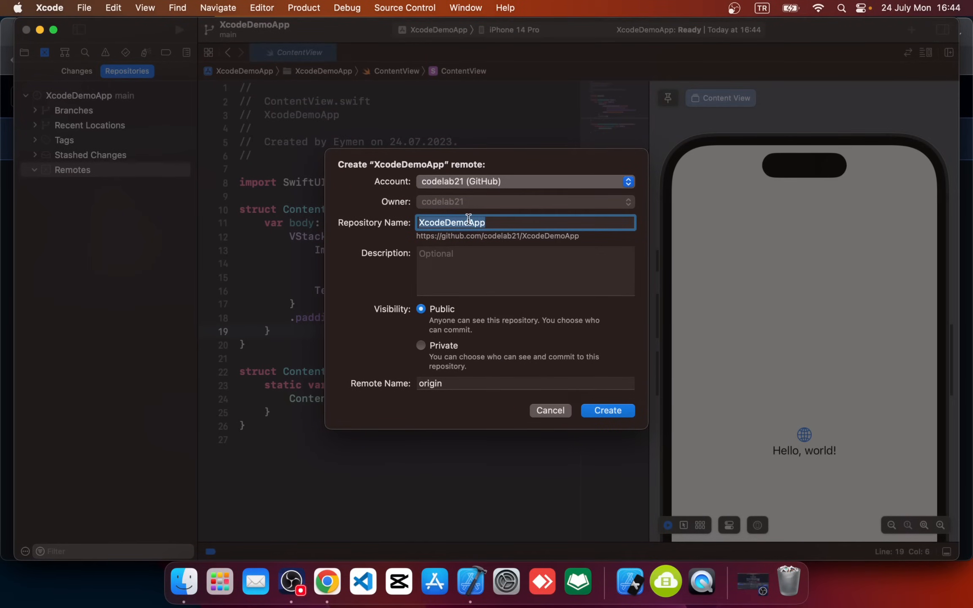
pyautogui.moveTo(494, 225)
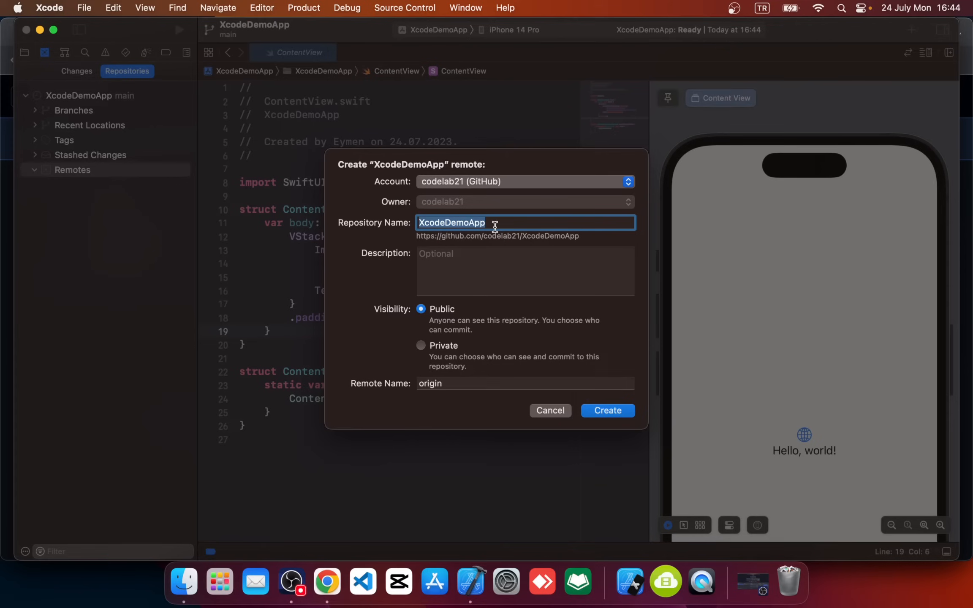
pyautogui.moveTo(532, 301)
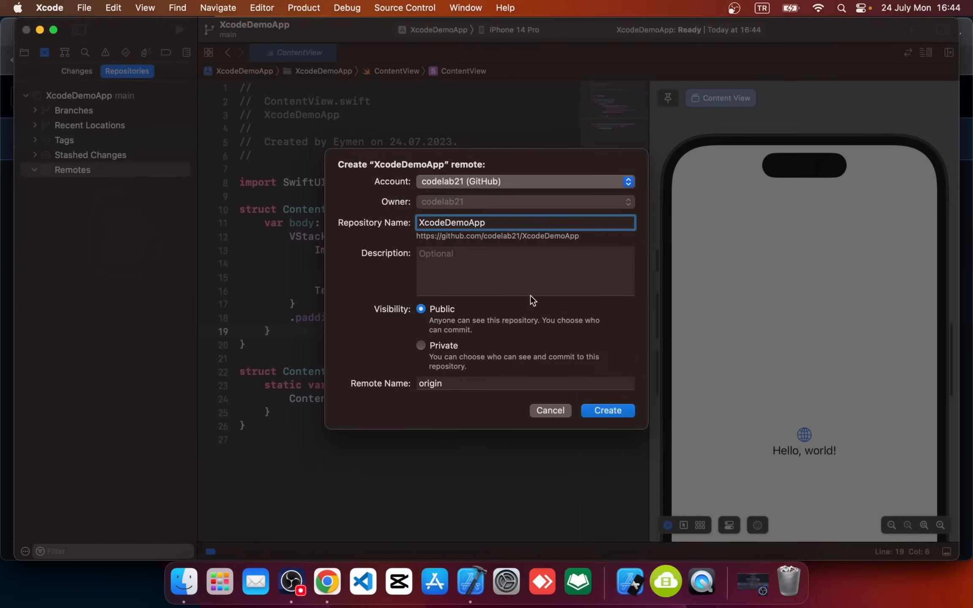
pyautogui.click(525, 271)
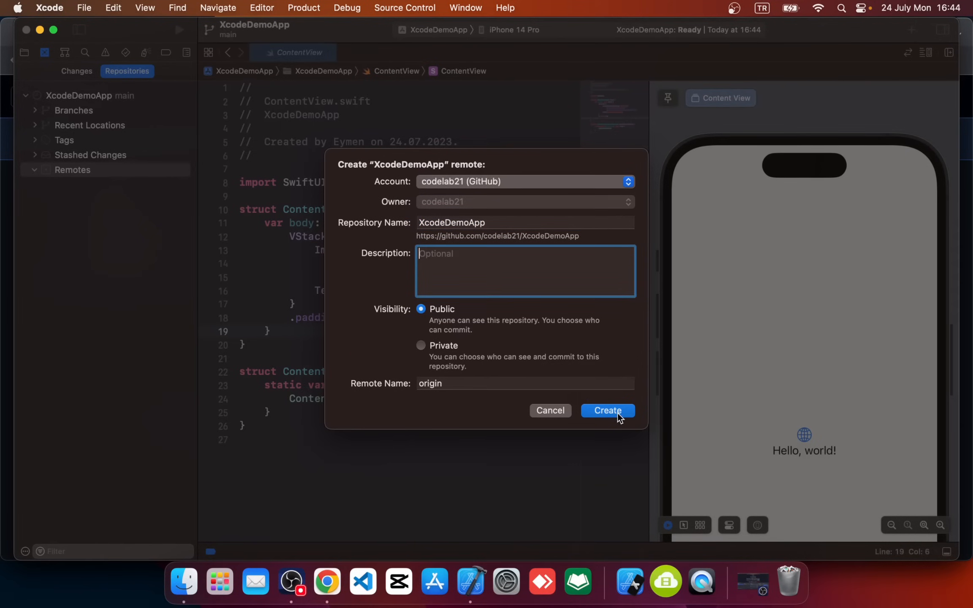
pyautogui.click(607, 411)
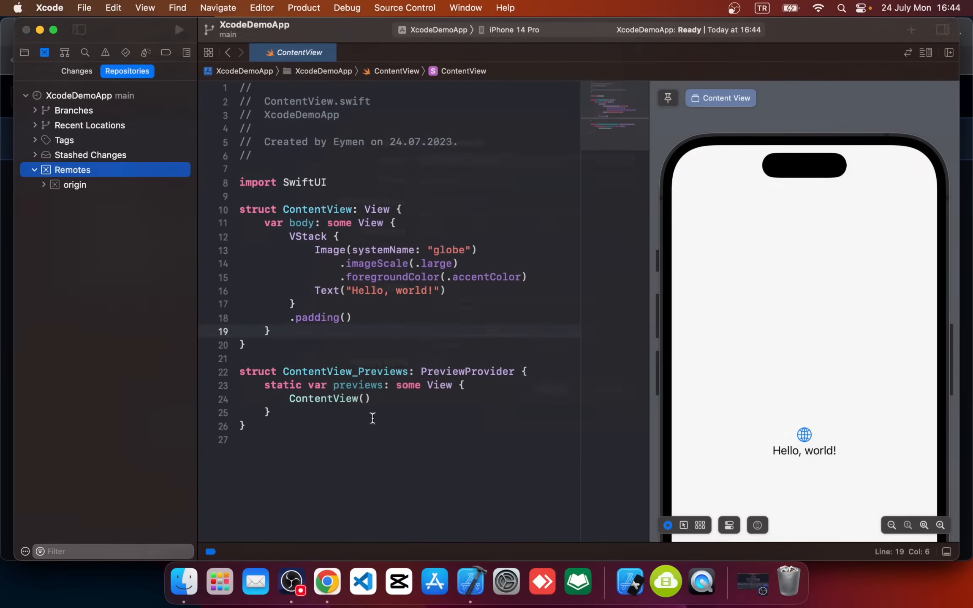
# Browse the codelab21/XcodeDemoApp repository and its XcodeDemoApp source folder in Chrome, then return to Xcode.
pyautogui.click(327, 582)
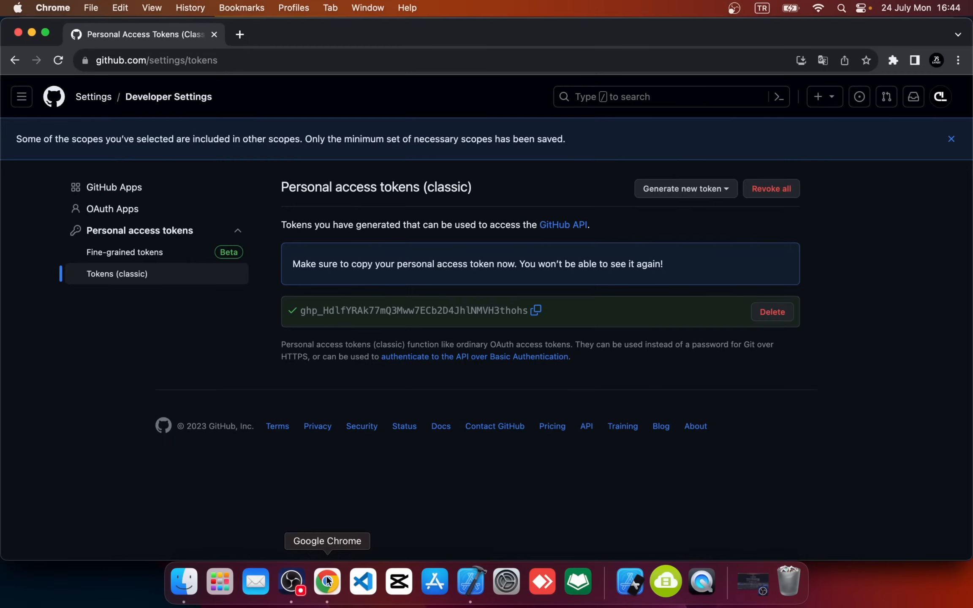
pyautogui.click(941, 96)
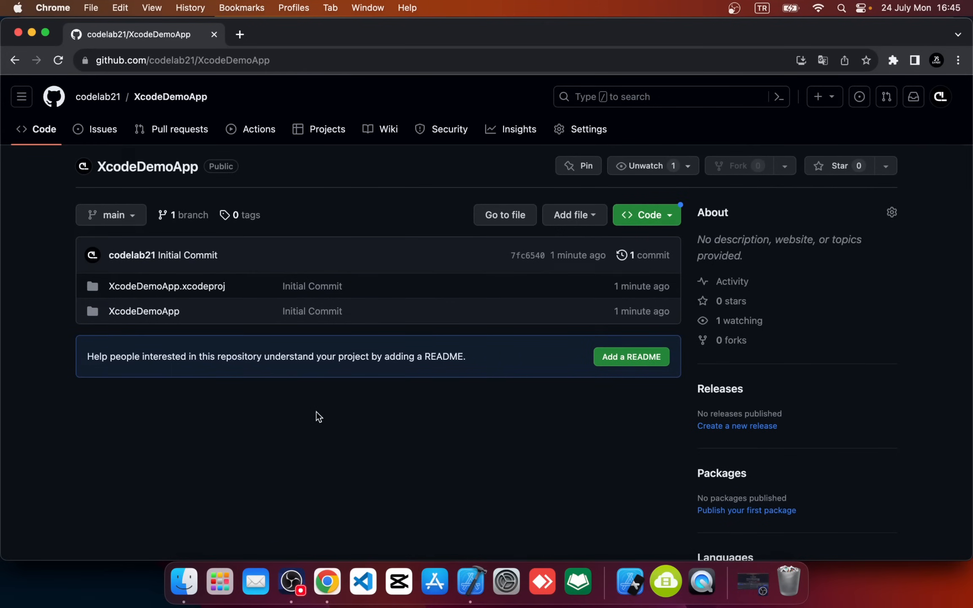
pyautogui.moveTo(633, 289)
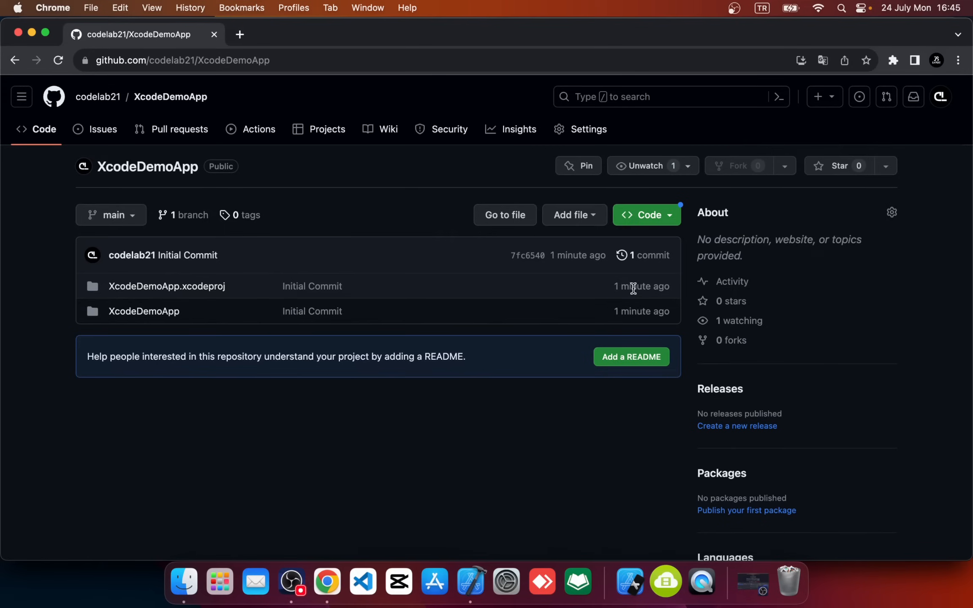
pyautogui.click(143, 311)
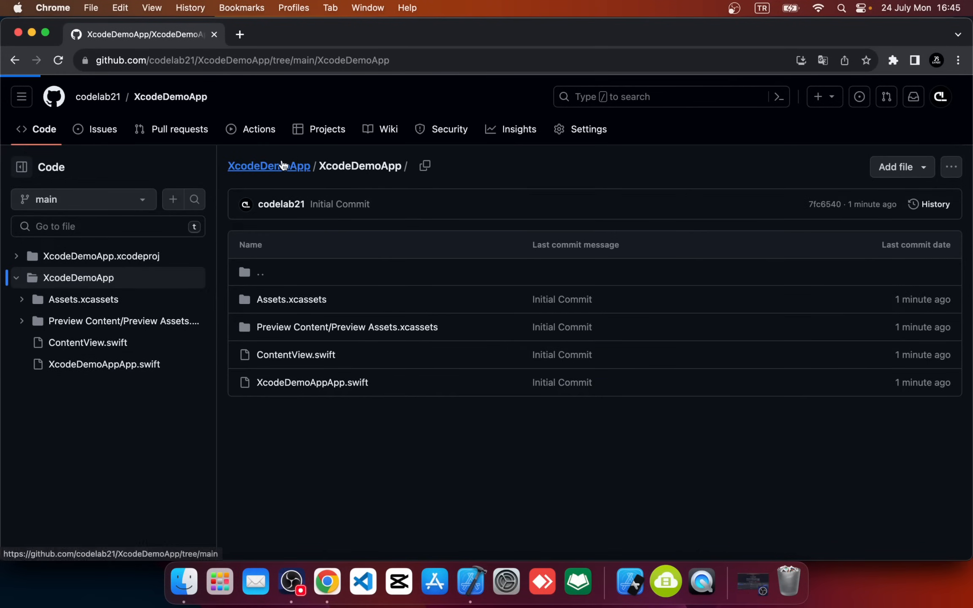
pyautogui.click(471, 581)
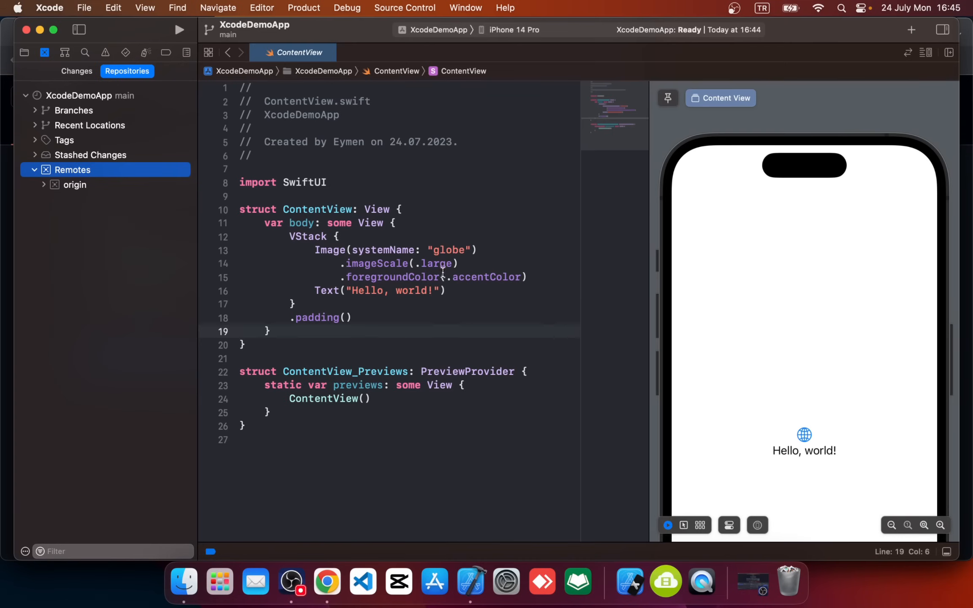
# Replace the Image and Hello, world! Text in the VStack with Text("Project Updated!").
pyautogui.click(446, 291)
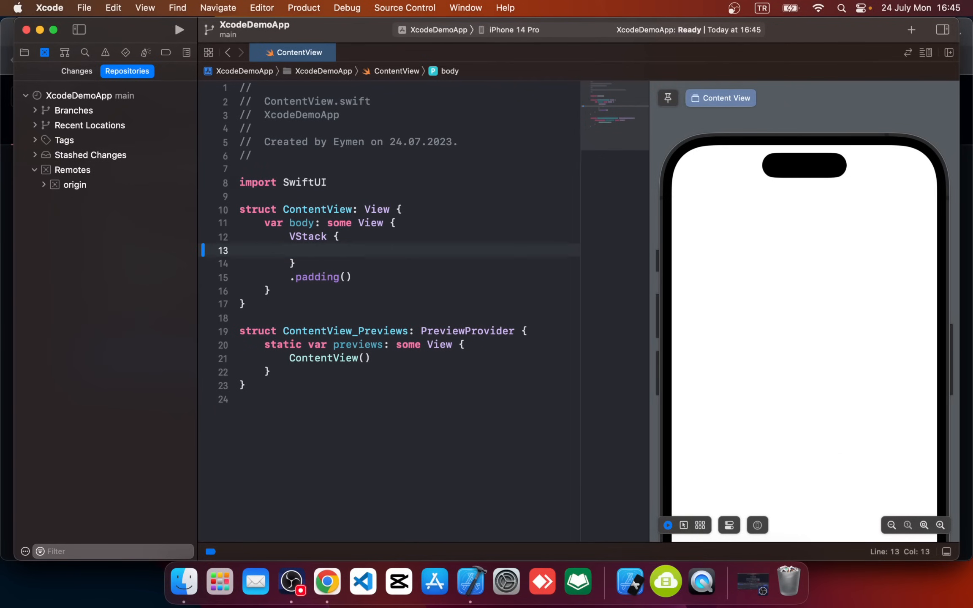
pyautogui.write('Text("")')
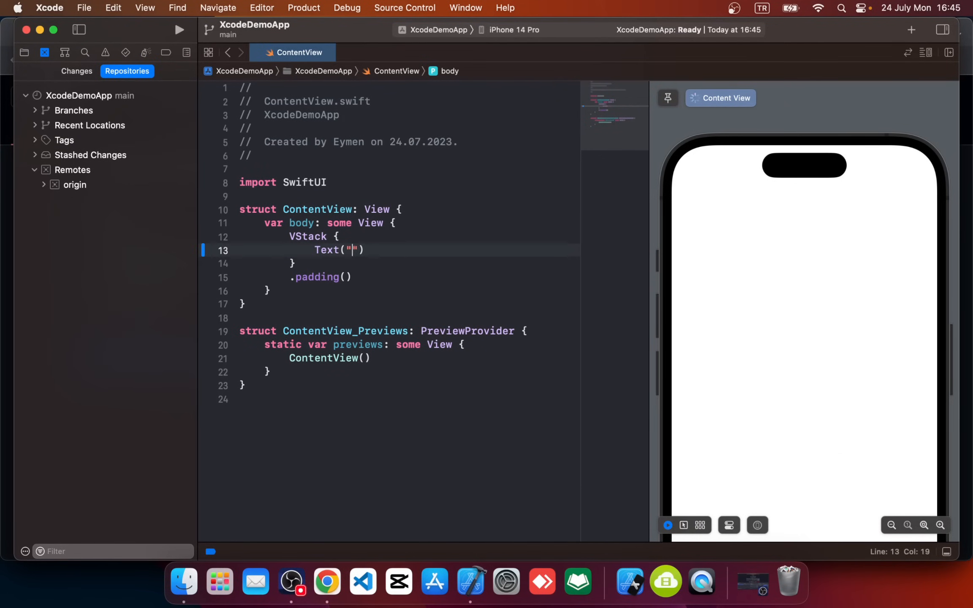
pyautogui.write('Project Updated')
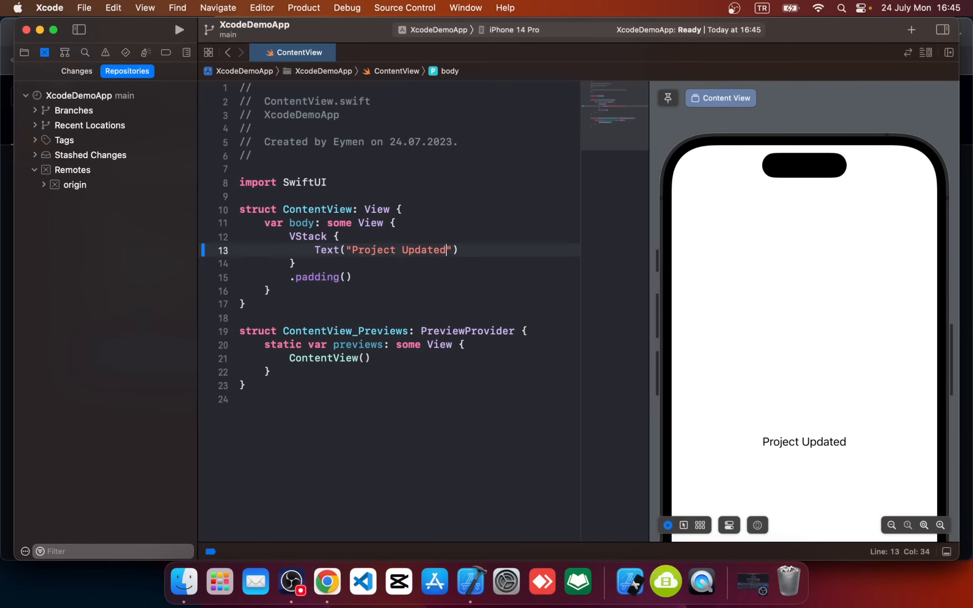
pyautogui.write('!')
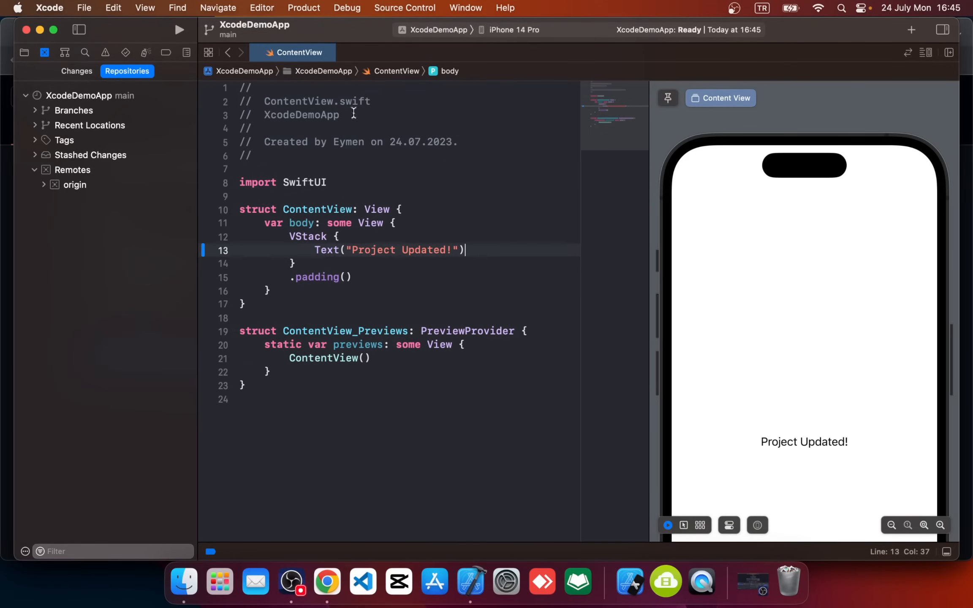
pyautogui.click(24, 52)
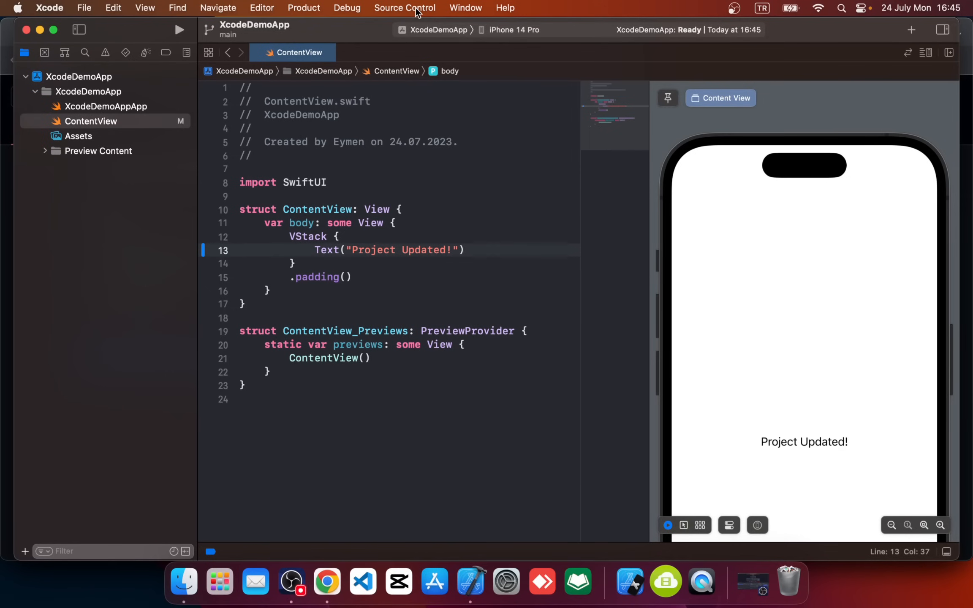
# Review the ContentView.swift diff and commit it with the message 'Xcode Project Updated'.
pyautogui.click(405, 8)
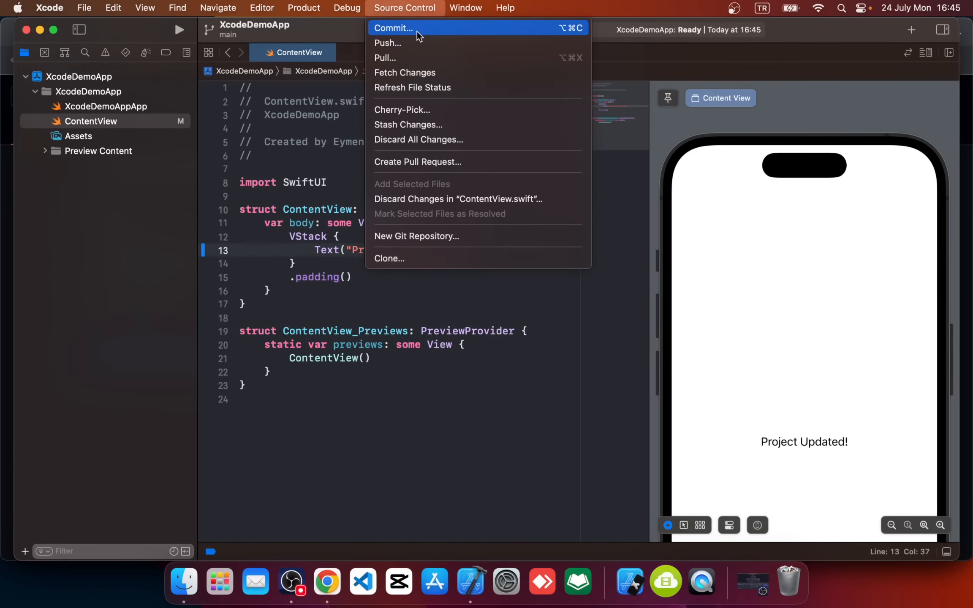
pyautogui.click(393, 28)
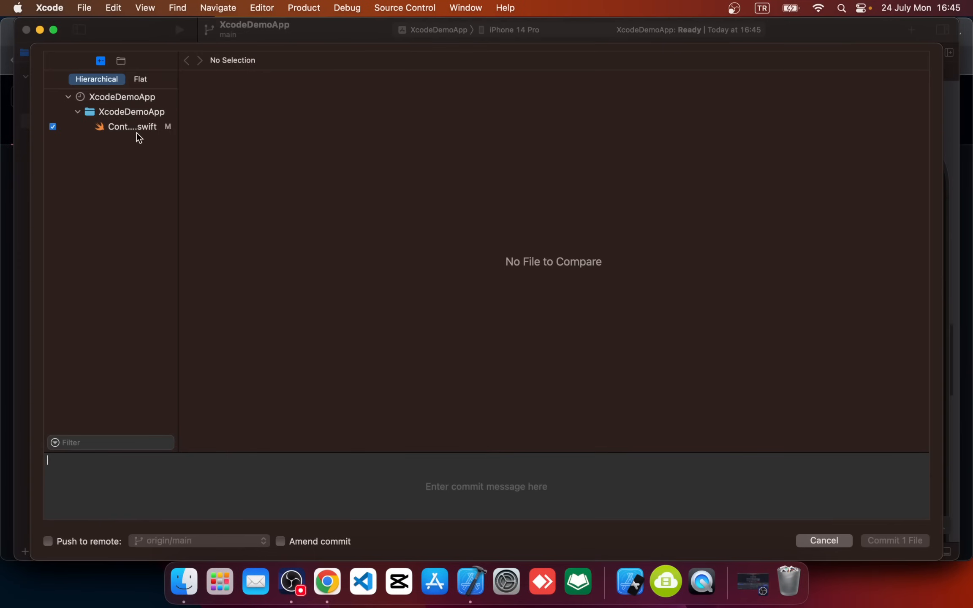
pyautogui.moveTo(104, 133)
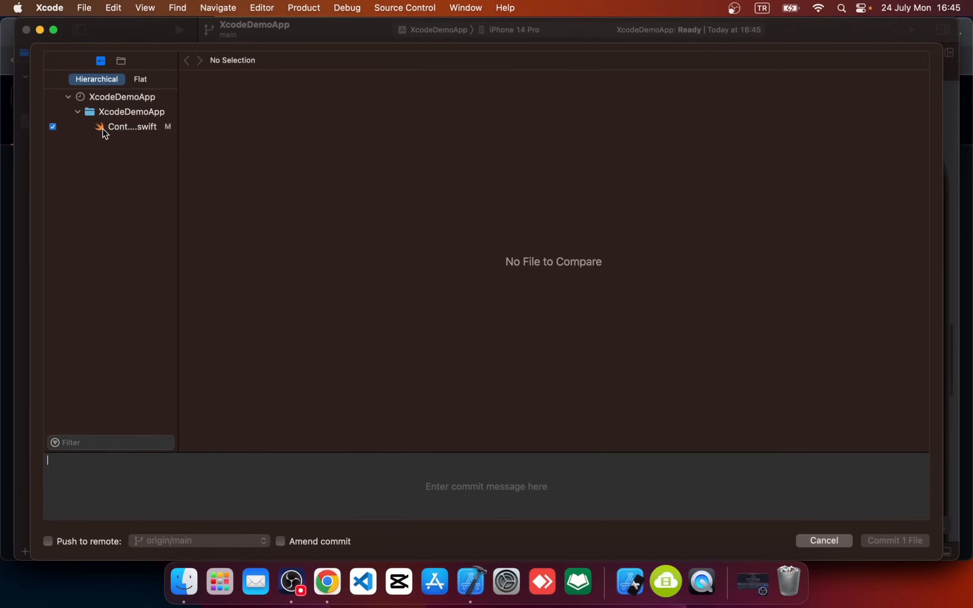
pyautogui.click(131, 126)
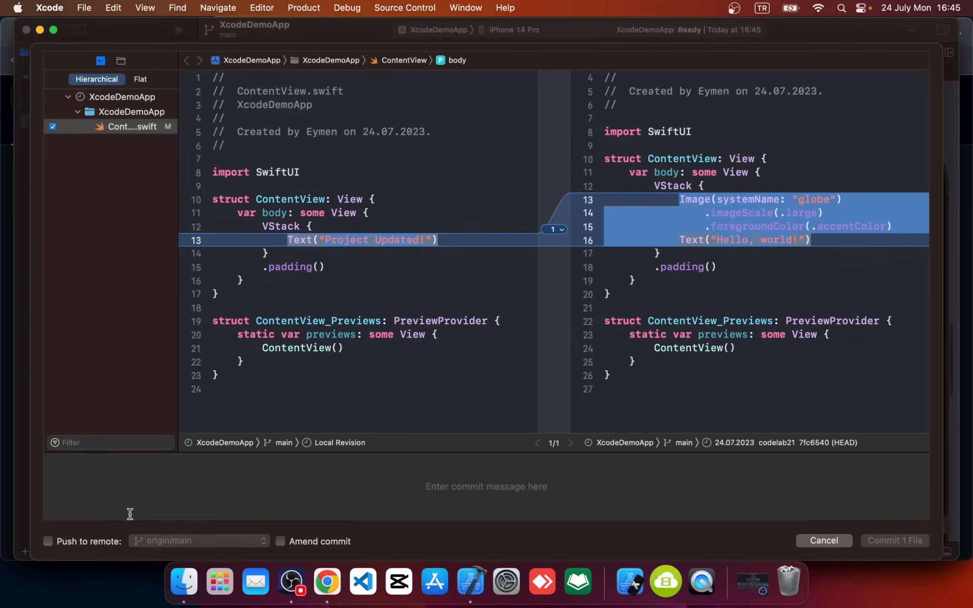
pyautogui.write('Xcode Project Updated.')
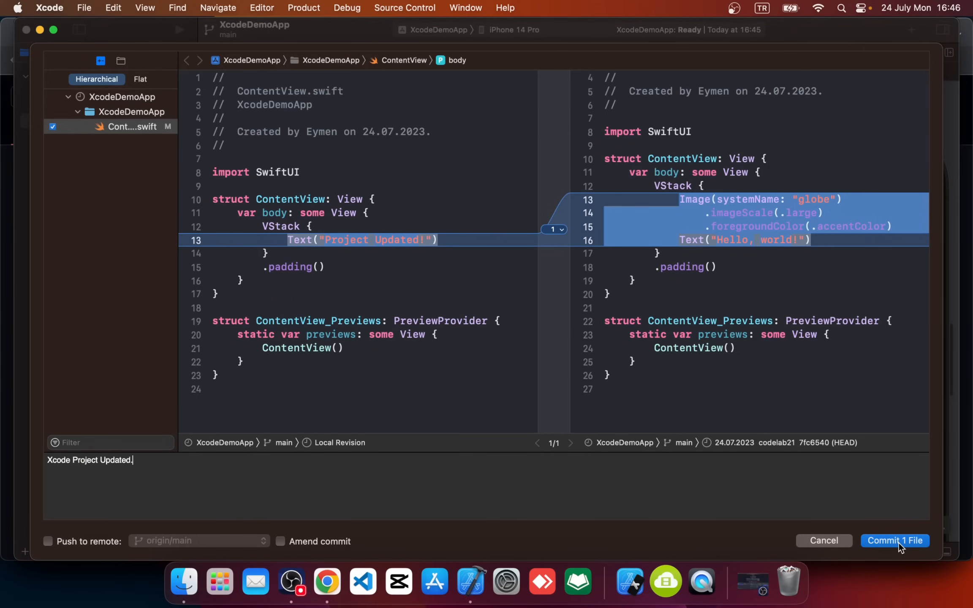
pyautogui.click(404, 8)
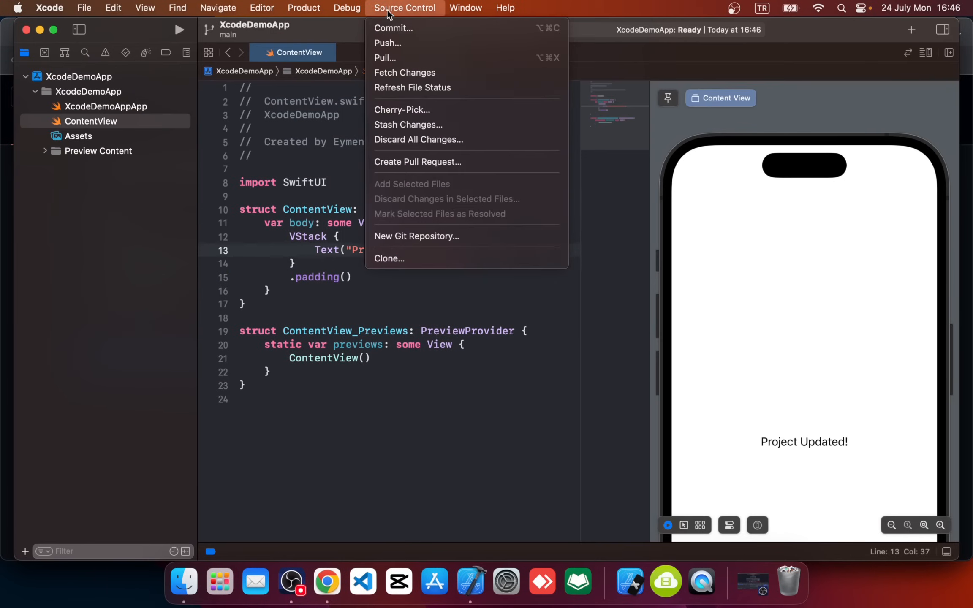
# Push the local commit to origin/main and switch to the GitHub repository page in Chrome.
pyautogui.click(398, 44)
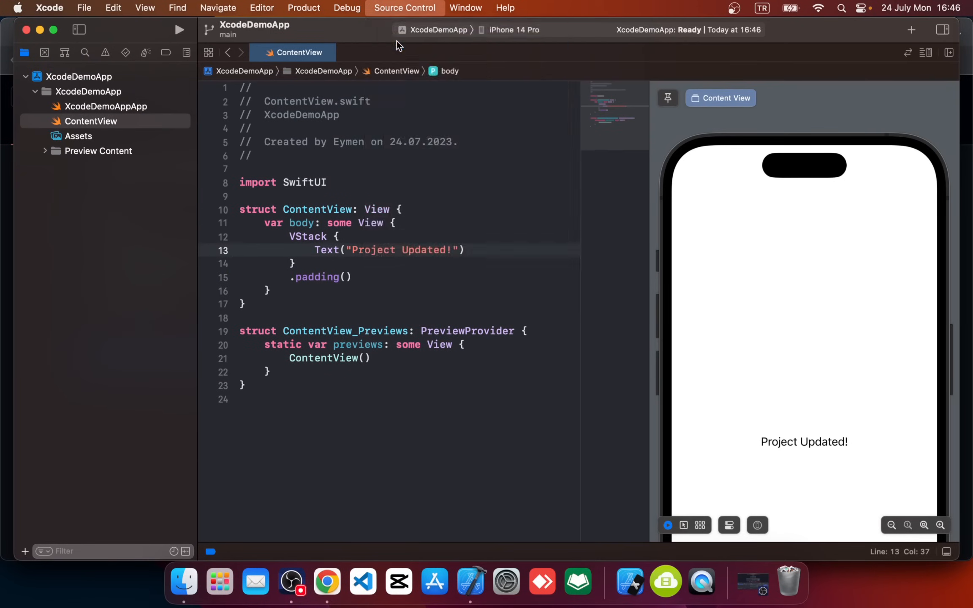
pyautogui.click(404, 8)
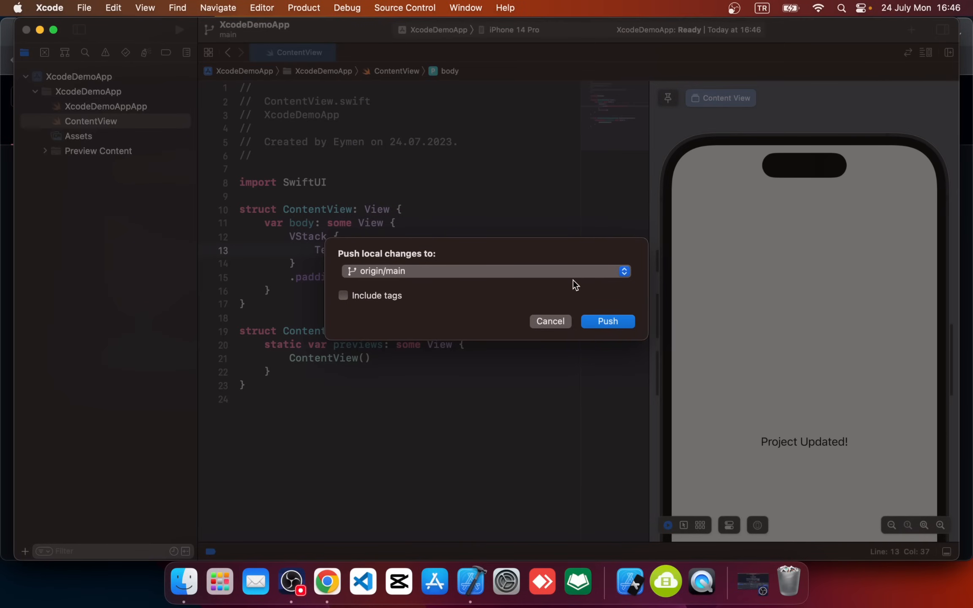
pyautogui.moveTo(382, 287)
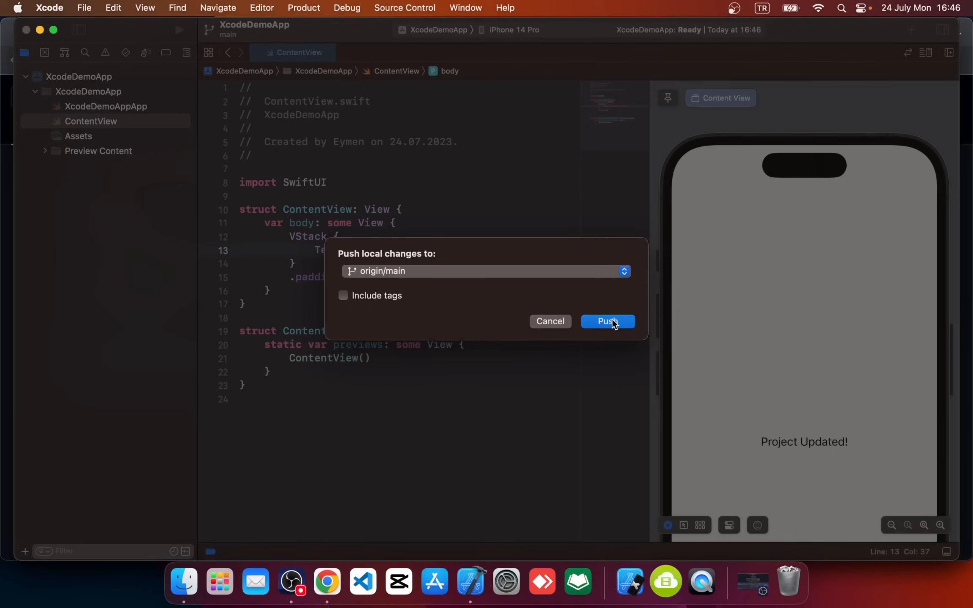
pyautogui.click(608, 322)
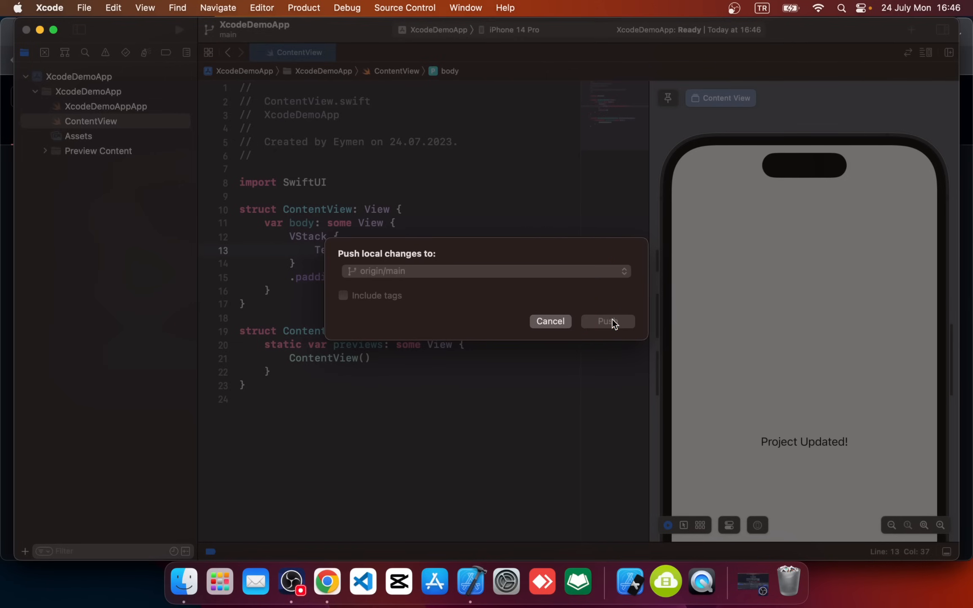
pyautogui.click(327, 581)
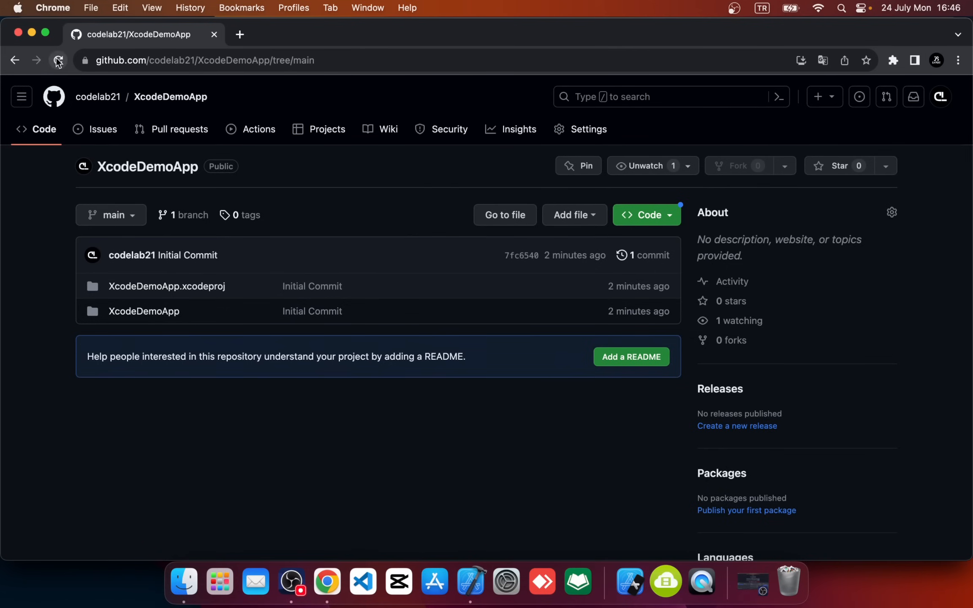
# Reload the repository, view the pushed ContentView.swift in the XcodeDemoApp folder, and return to the folder listing.
pyautogui.click(58, 60)
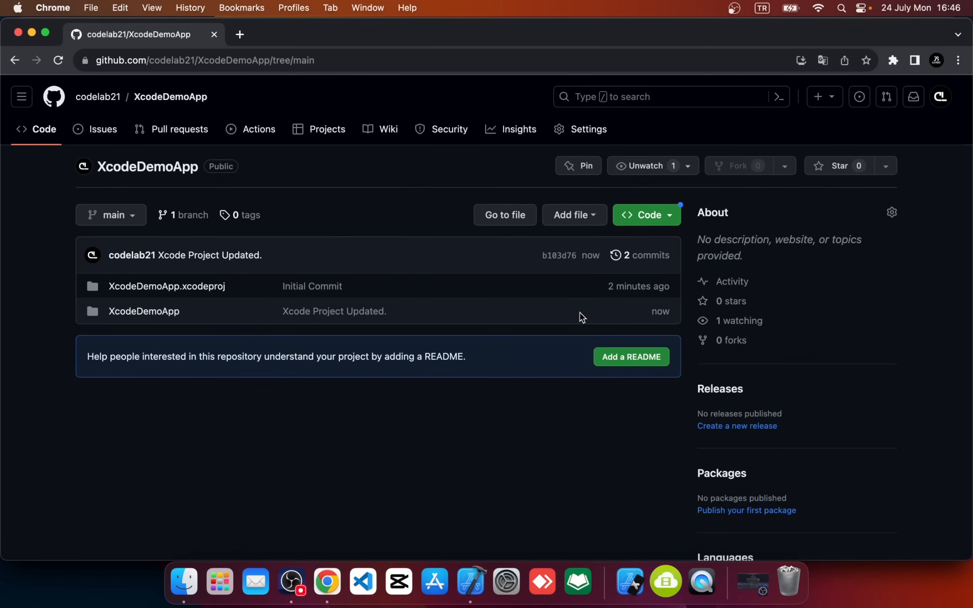
pyautogui.moveTo(634, 321)
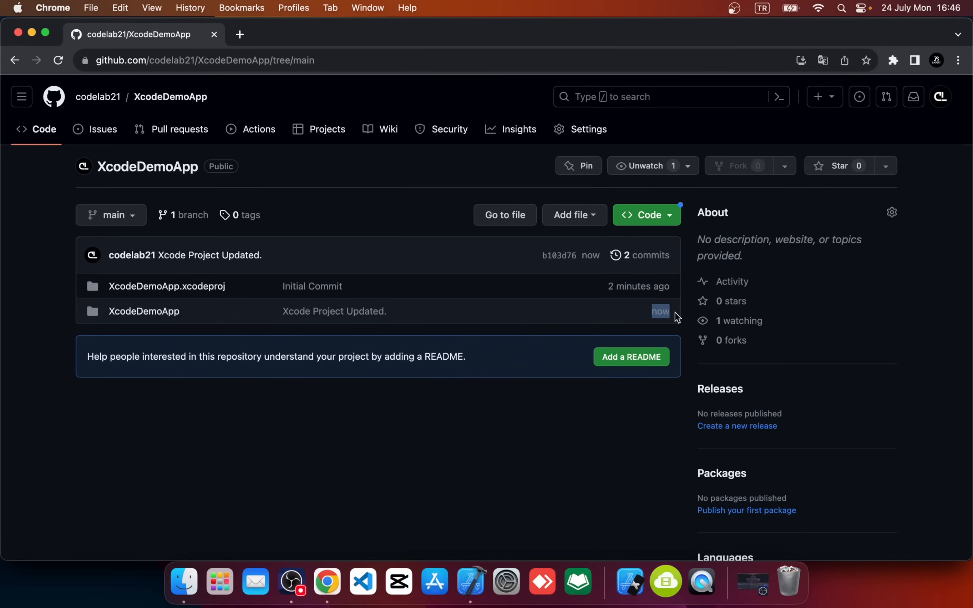
pyautogui.click(143, 311)
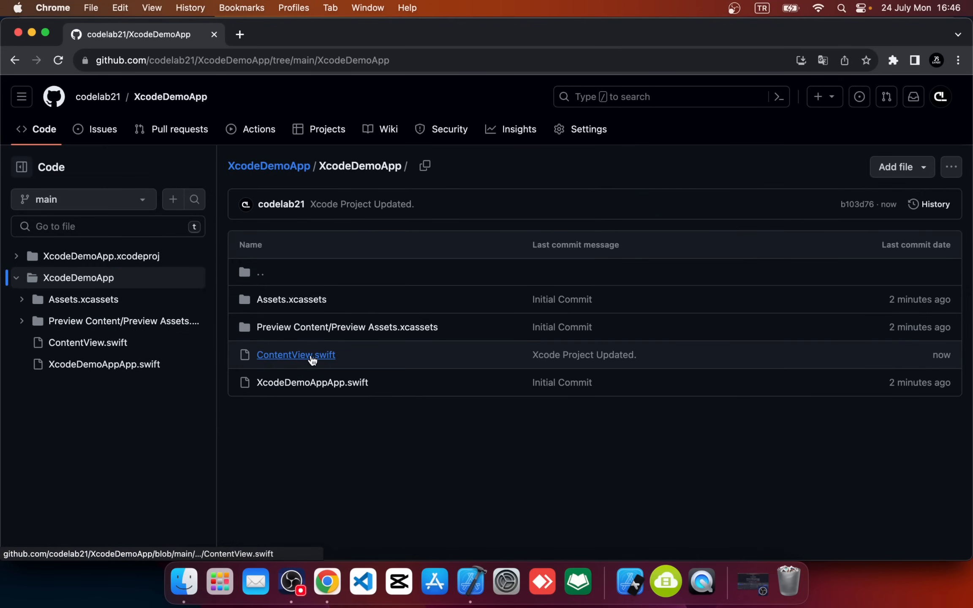
pyautogui.click(296, 355)
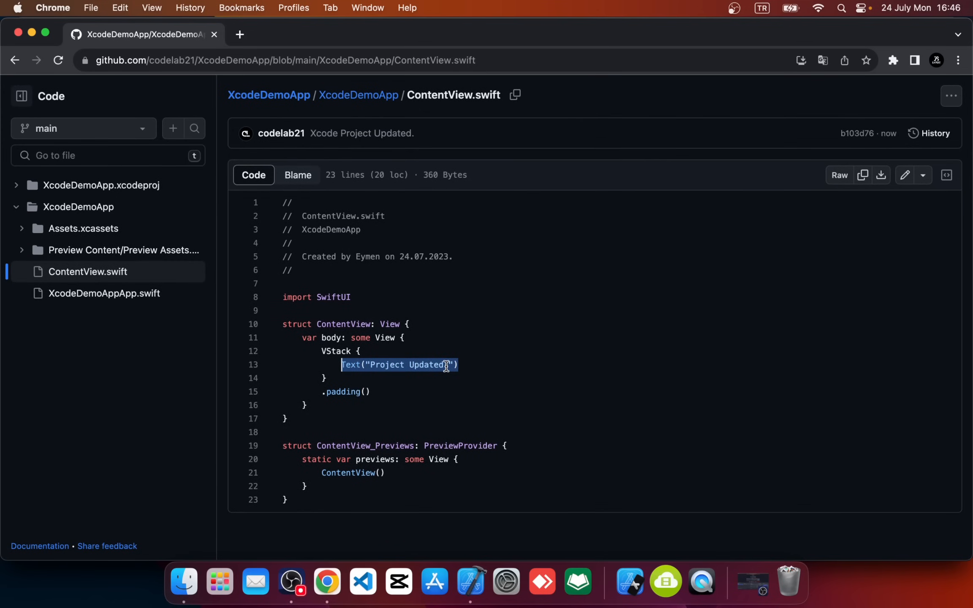
pyautogui.click(359, 94)
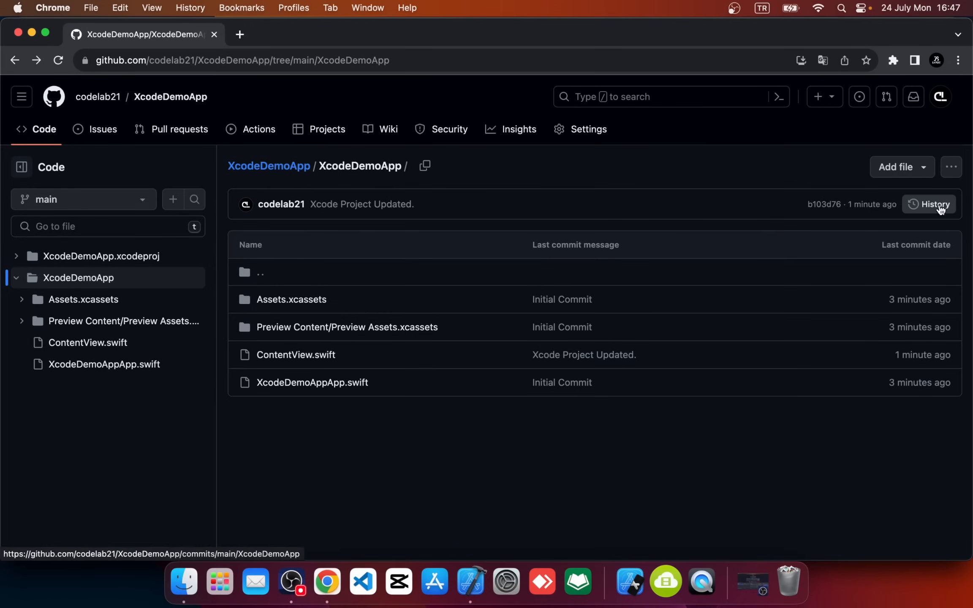
# From the folder History, view the 'Xcode Project Updated.' commit's ContentView.swift diff and highlight the added Project Updated! line.
pyautogui.click(934, 204)
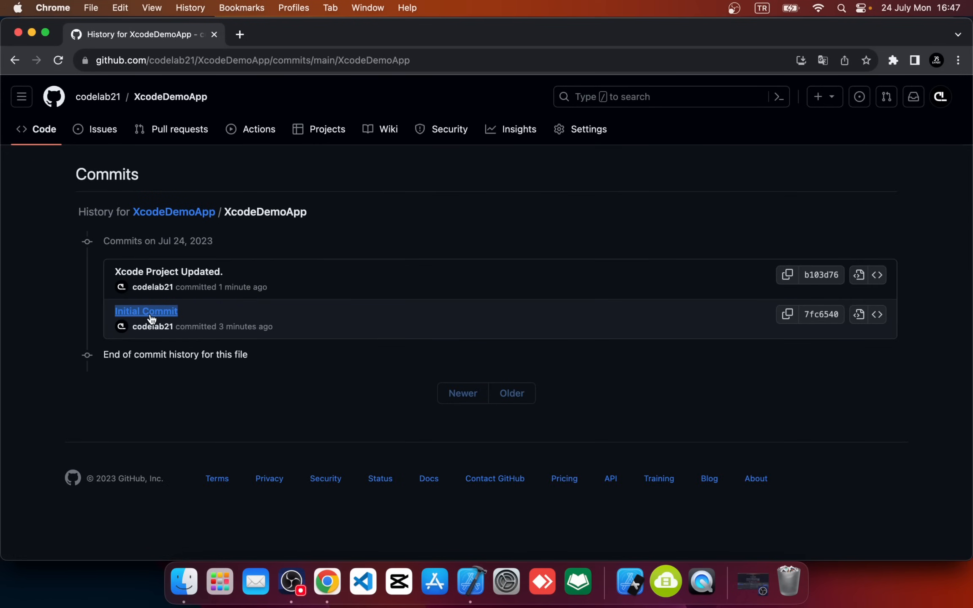
pyautogui.moveTo(185, 292)
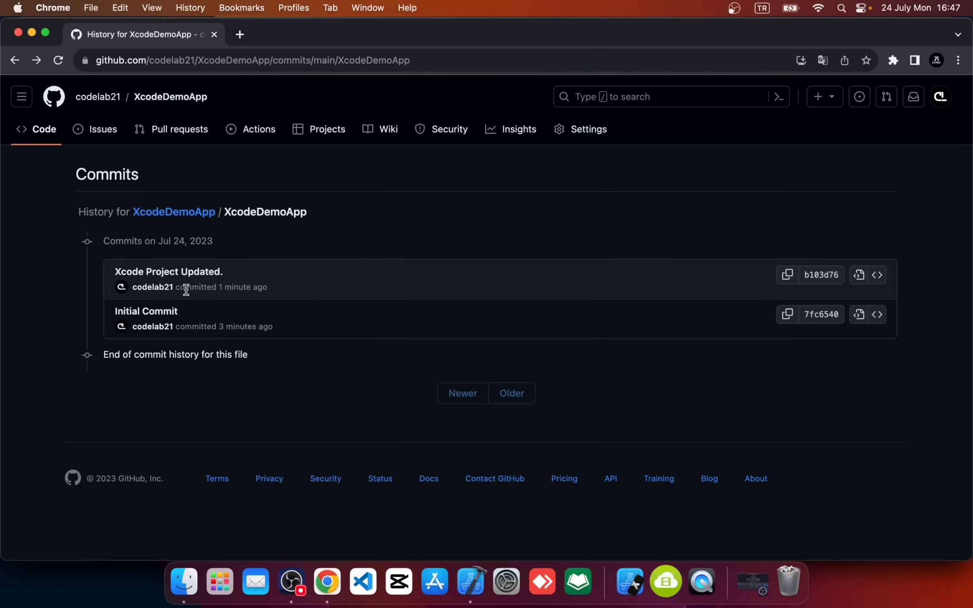
pyautogui.moveTo(168, 272)
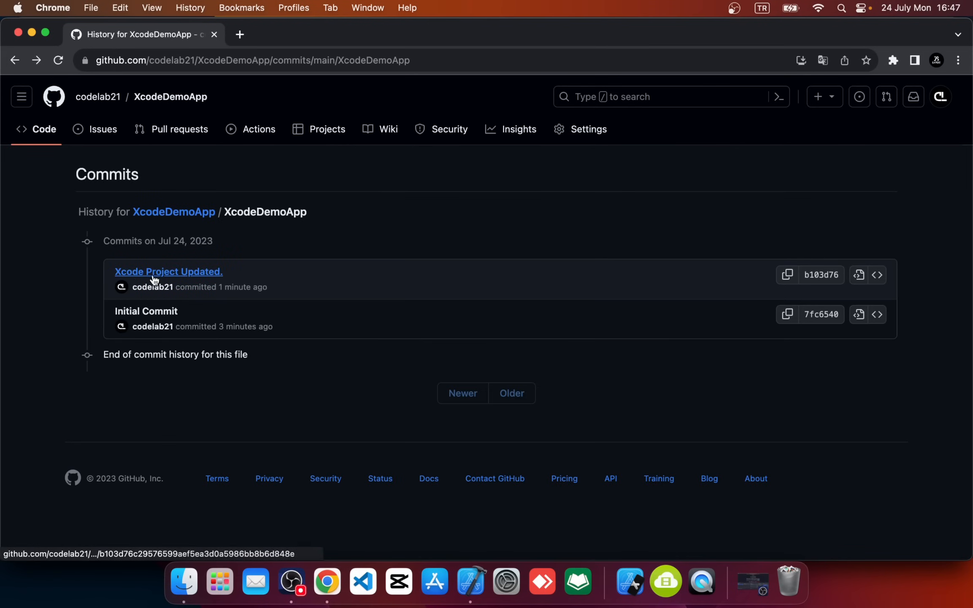
pyautogui.click(167, 272)
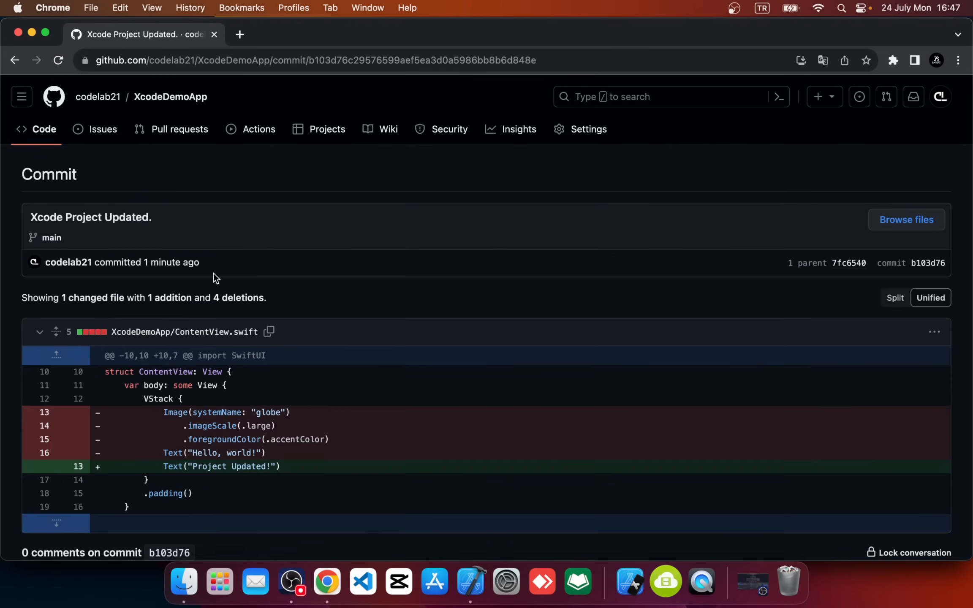
pyautogui.scroll(-3)
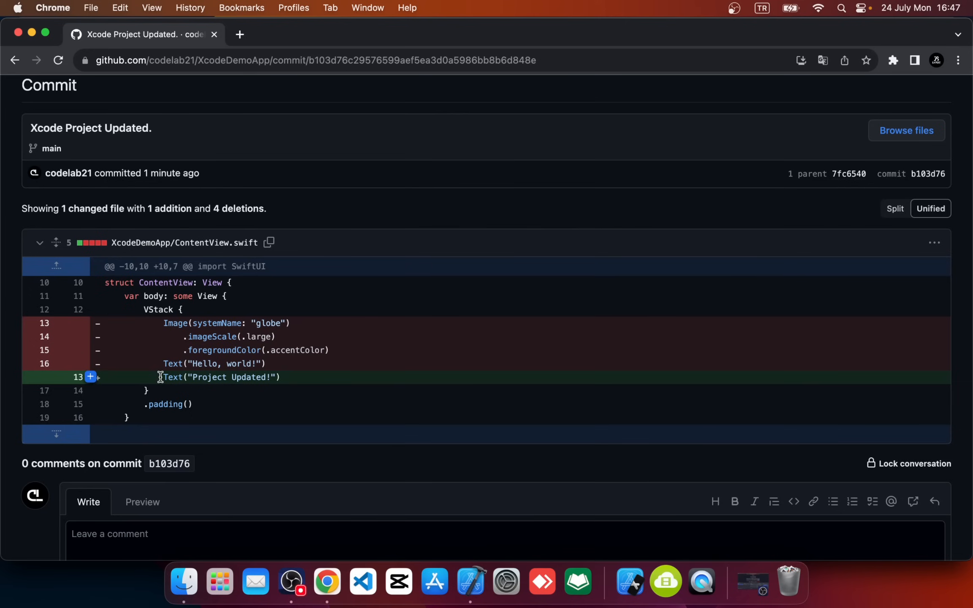
pyautogui.doubleClick(219, 377)
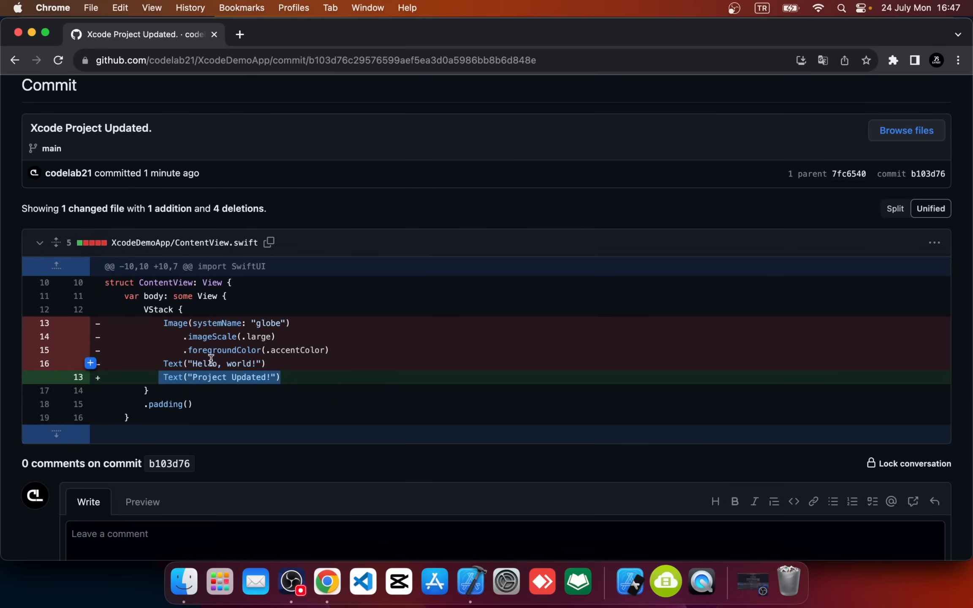
pyautogui.scroll(-3)
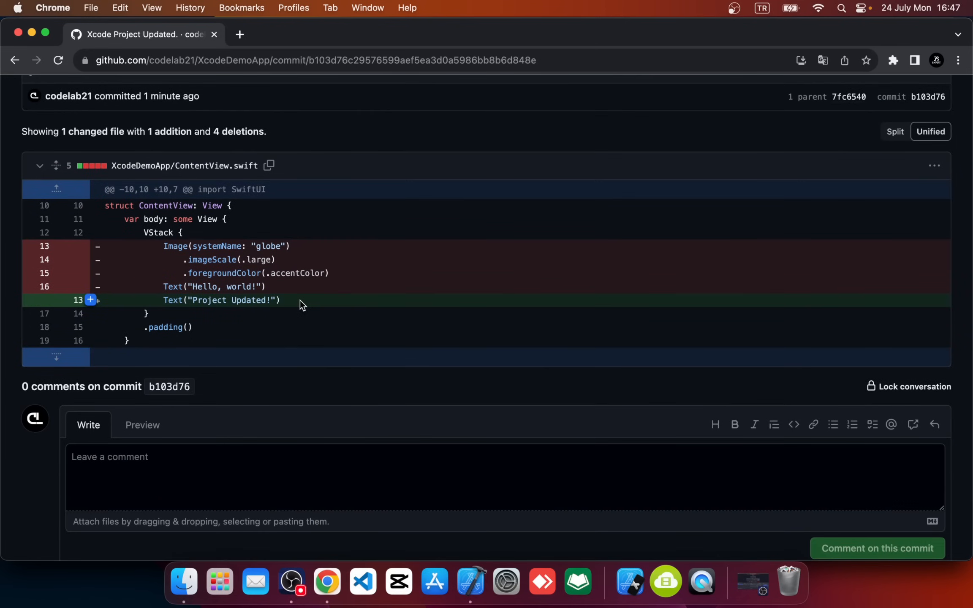